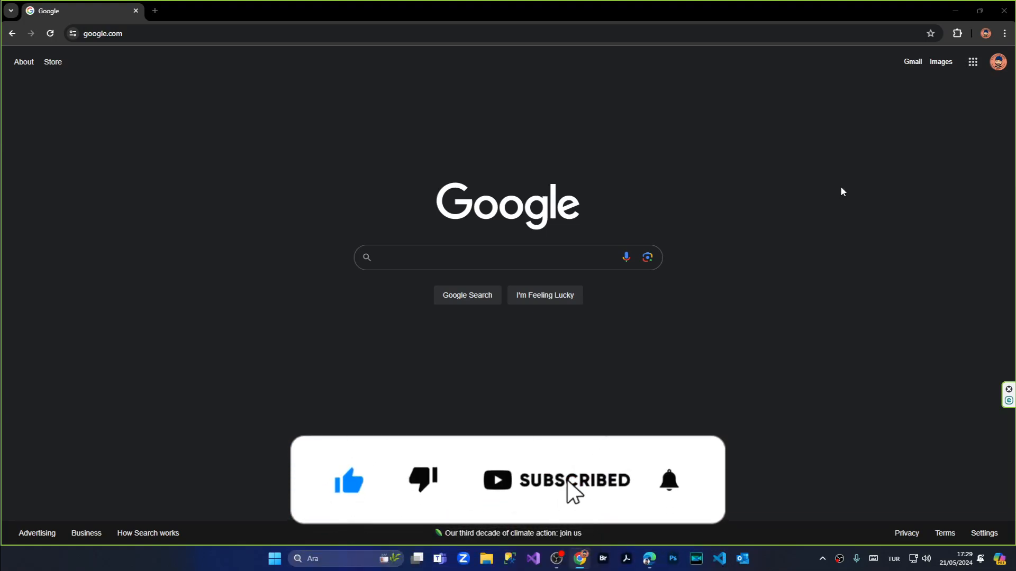
# Search Google for nodejs.org using the suggested search.
pyautogui.click(669, 479)
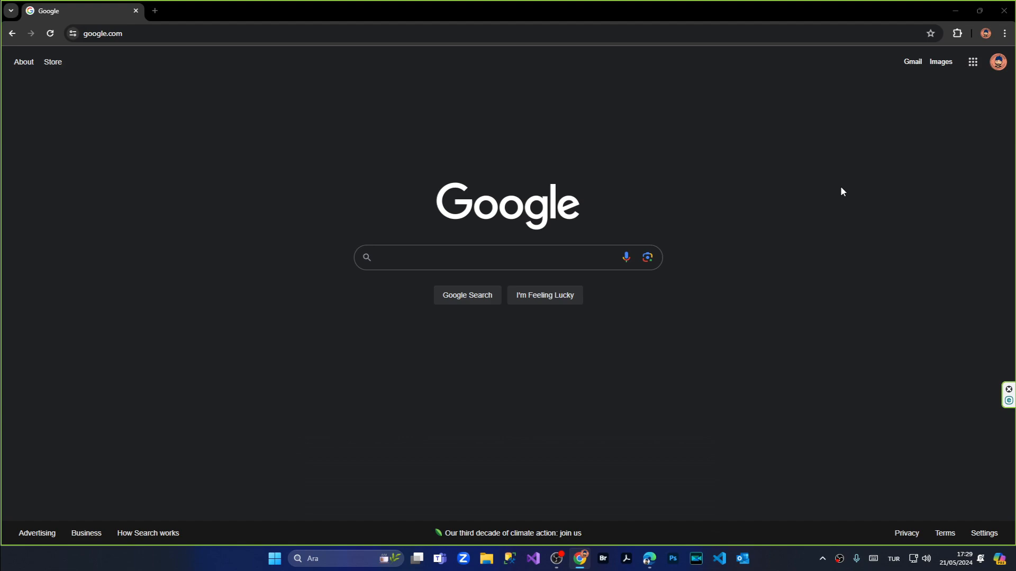
pyautogui.moveTo(849, 176)
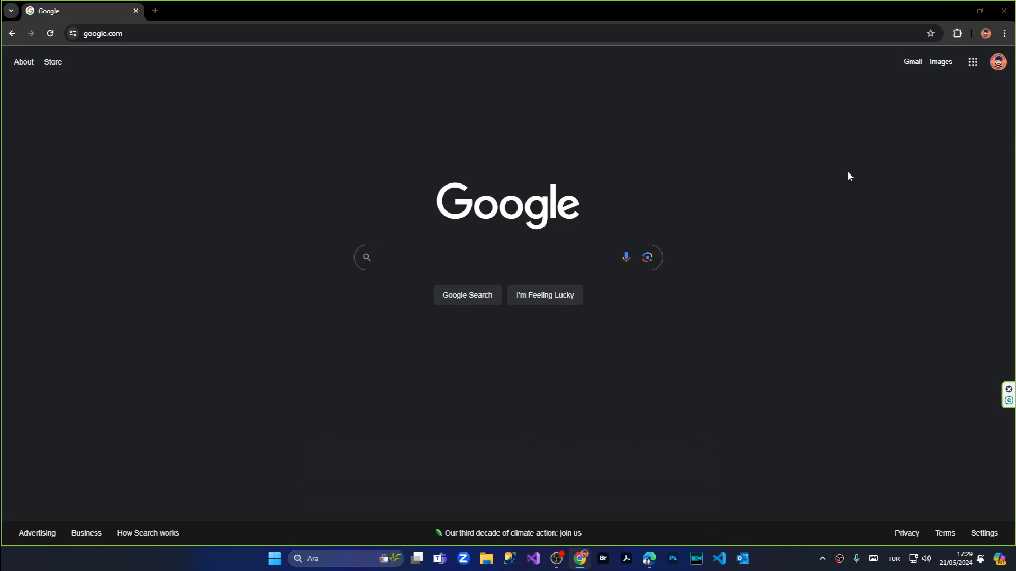
pyautogui.click(479, 257)
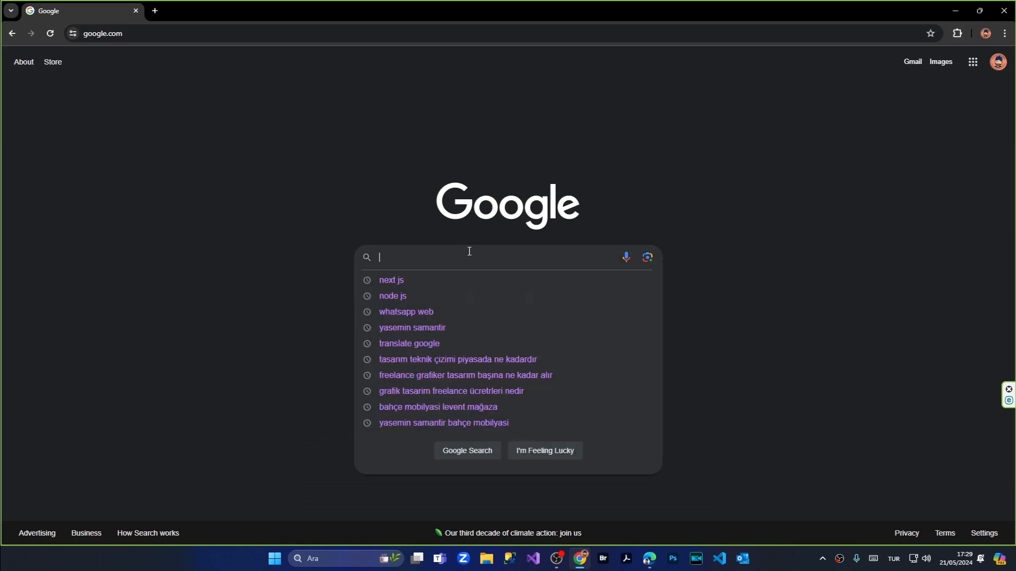
pyautogui.write('nodejs.o')
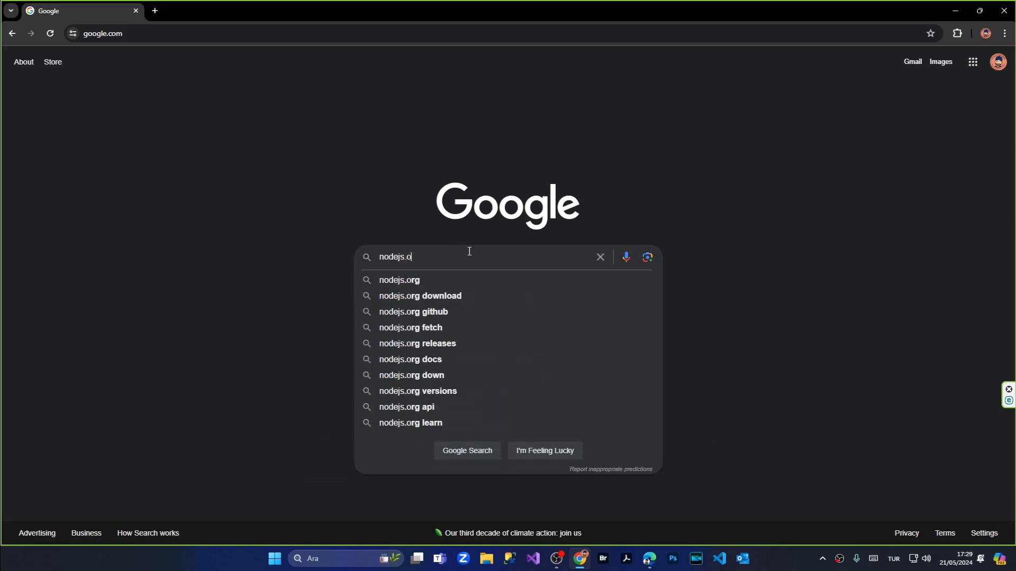
pyautogui.click(399, 280)
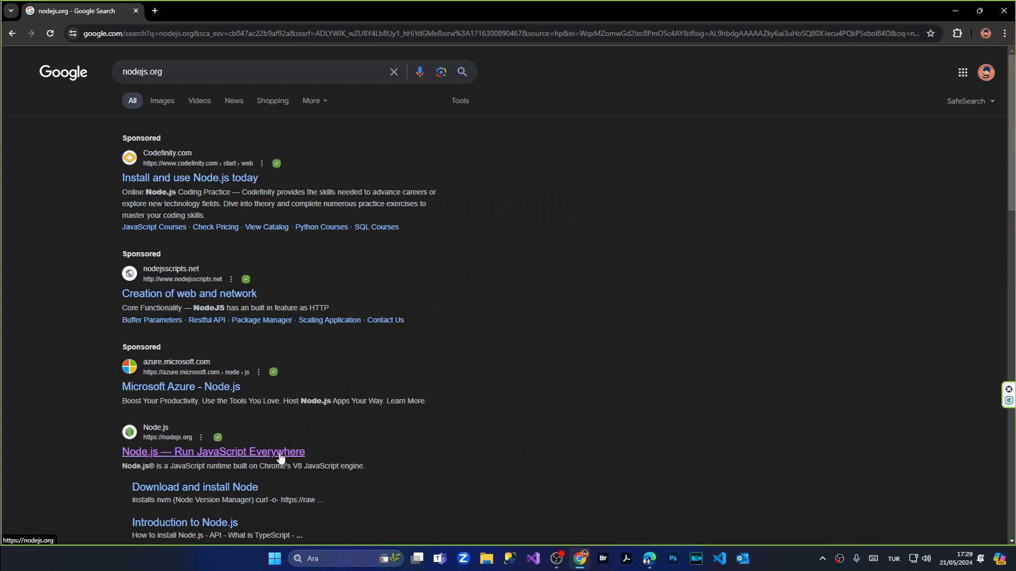
# Download the Node.js v20.13.1 Windows x64 prebuilt installer from nodejs.org.
pyautogui.click(213, 451)
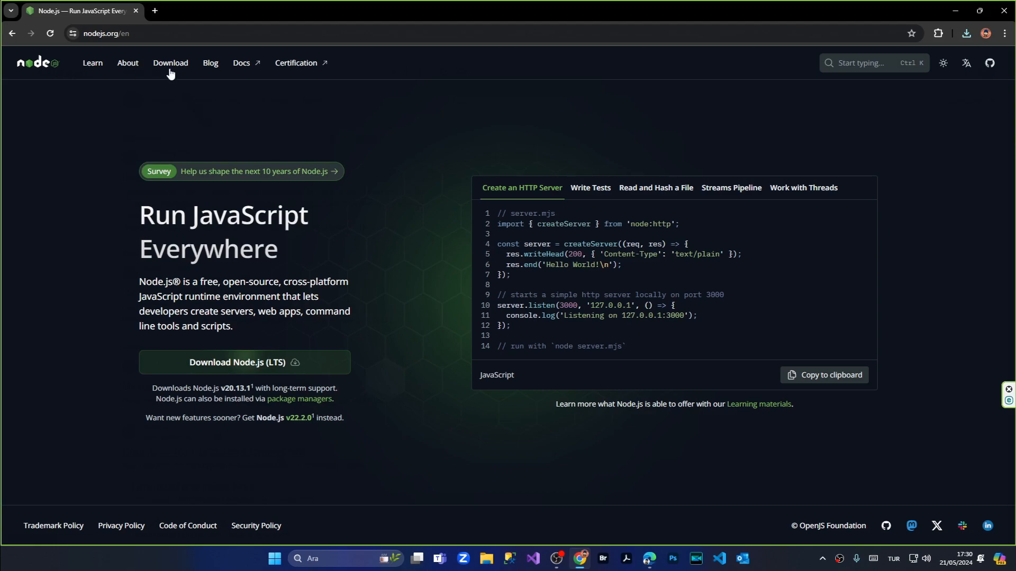
pyautogui.click(170, 63)
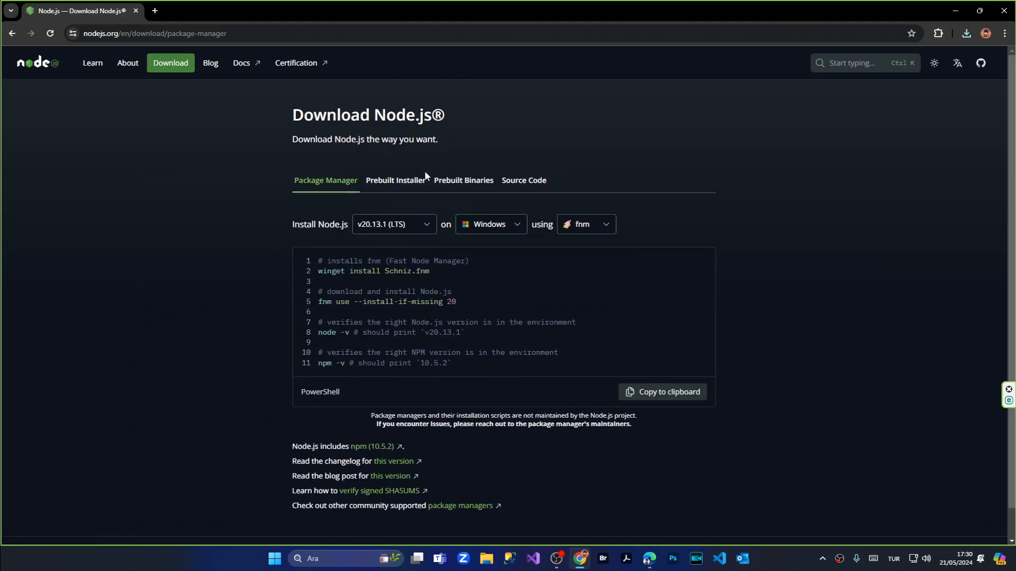
pyautogui.click(399, 180)
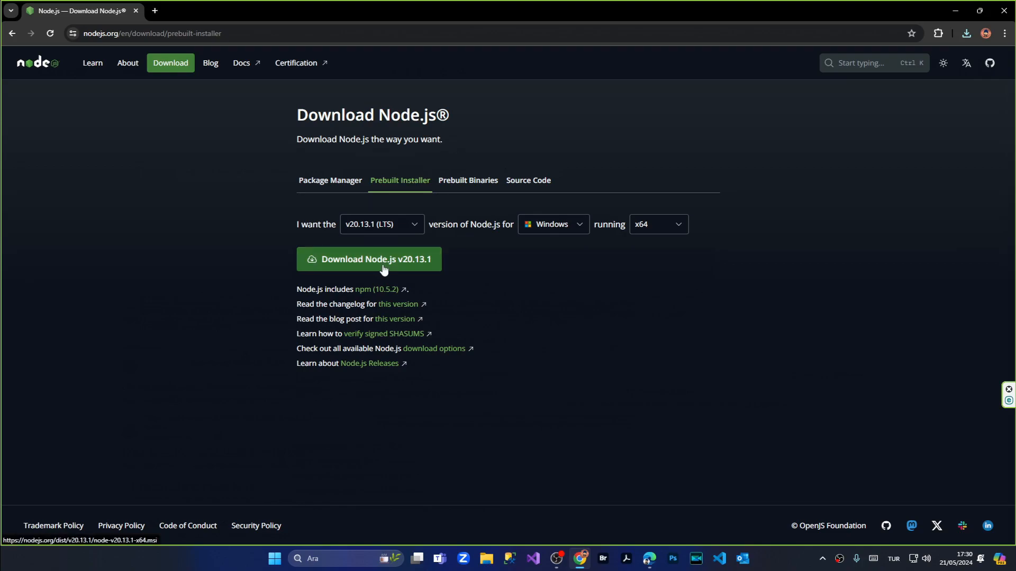
pyautogui.moveTo(421, 265)
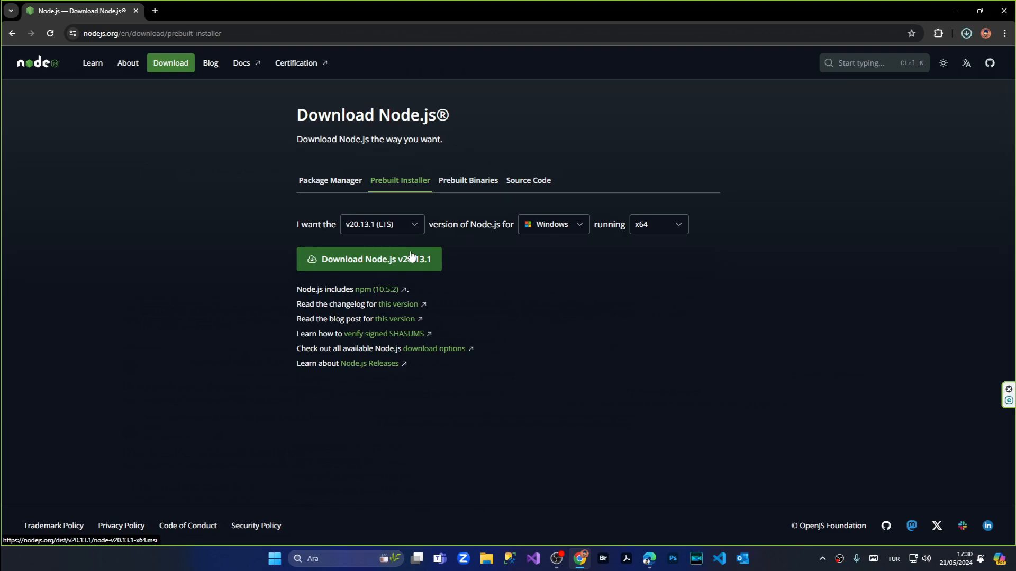
pyautogui.click(368, 259)
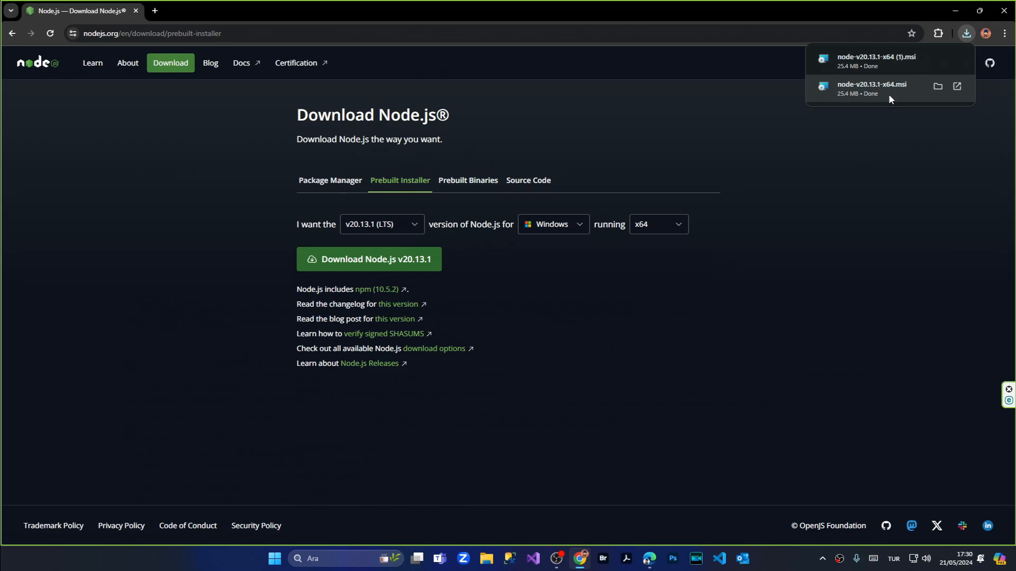
pyautogui.moveTo(893, 97)
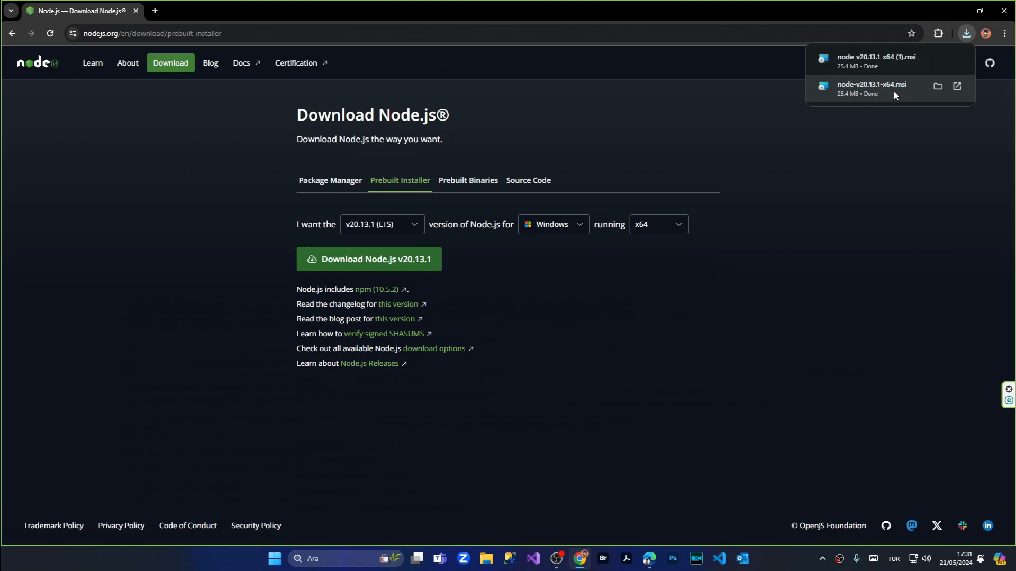
pyautogui.press('Win+r')
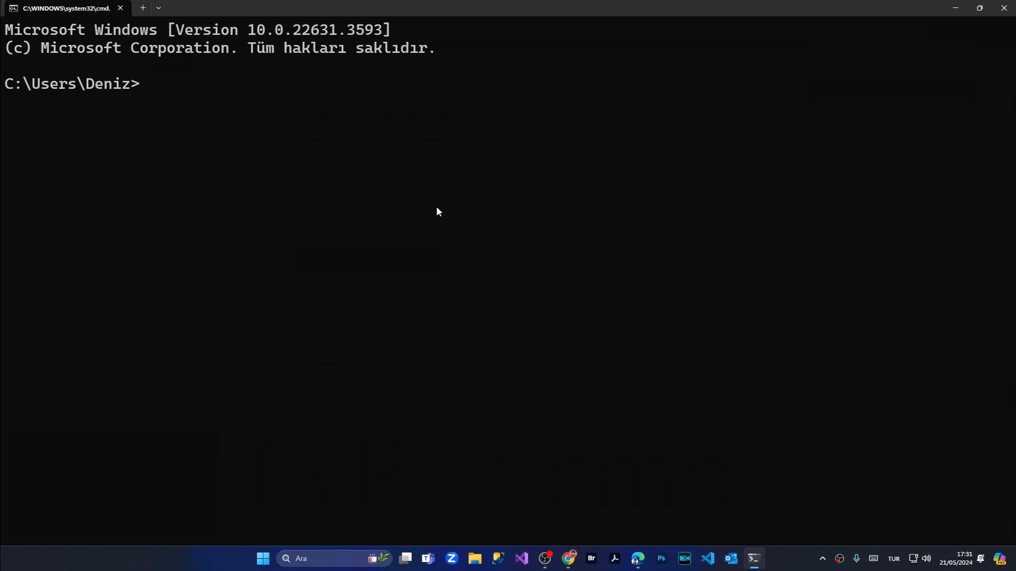
# Run node -v, which reports Node.js v20.10.0 installed.
pyautogui.write('node -')
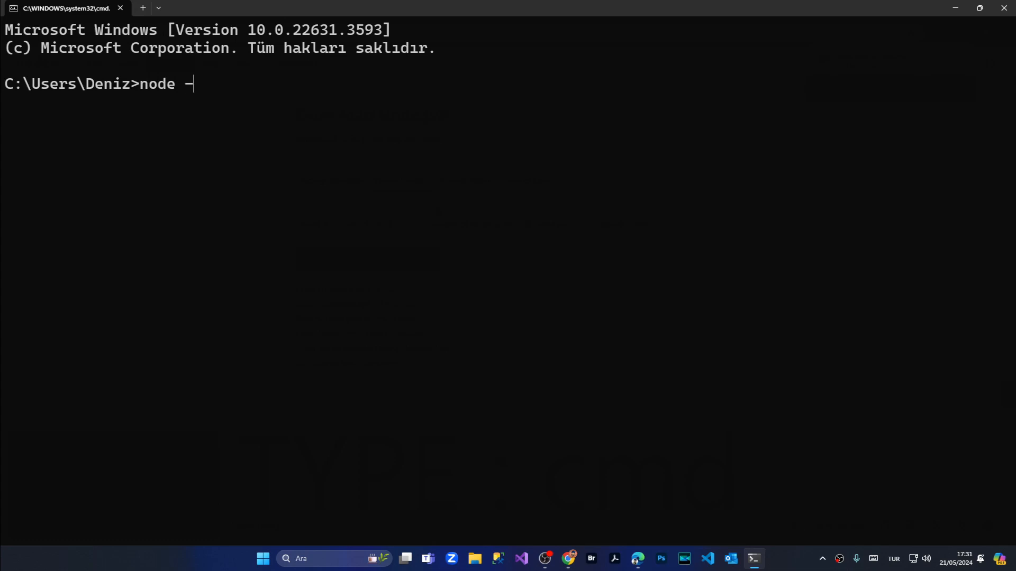
pyautogui.write('v')
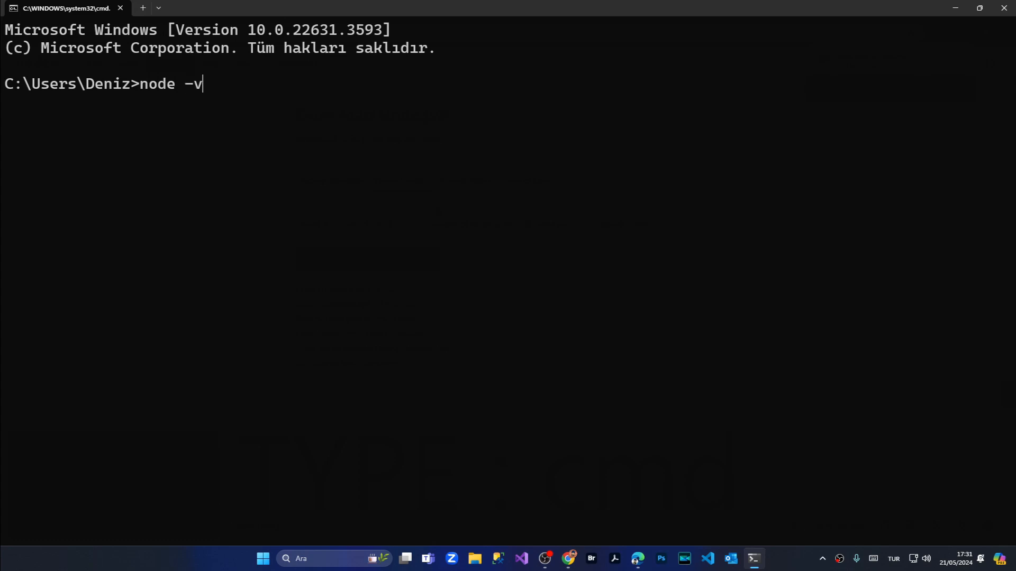
pyautogui.press('Enter')
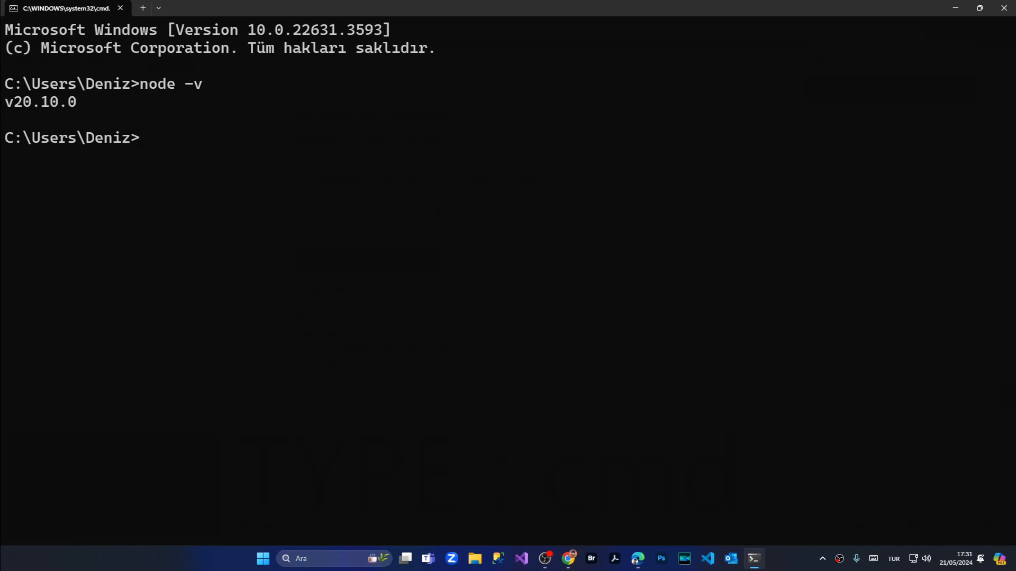
pyautogui.moveTo(942, 11)
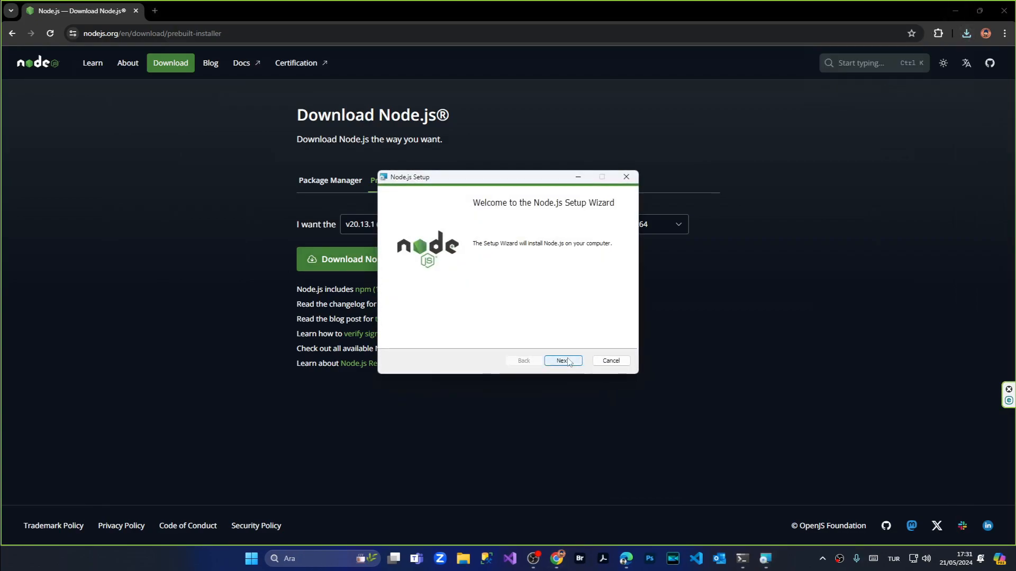
# Install Node.js v20.13.1 with default folder and no native build tools, then close the wizard.
pyautogui.click(562, 360)
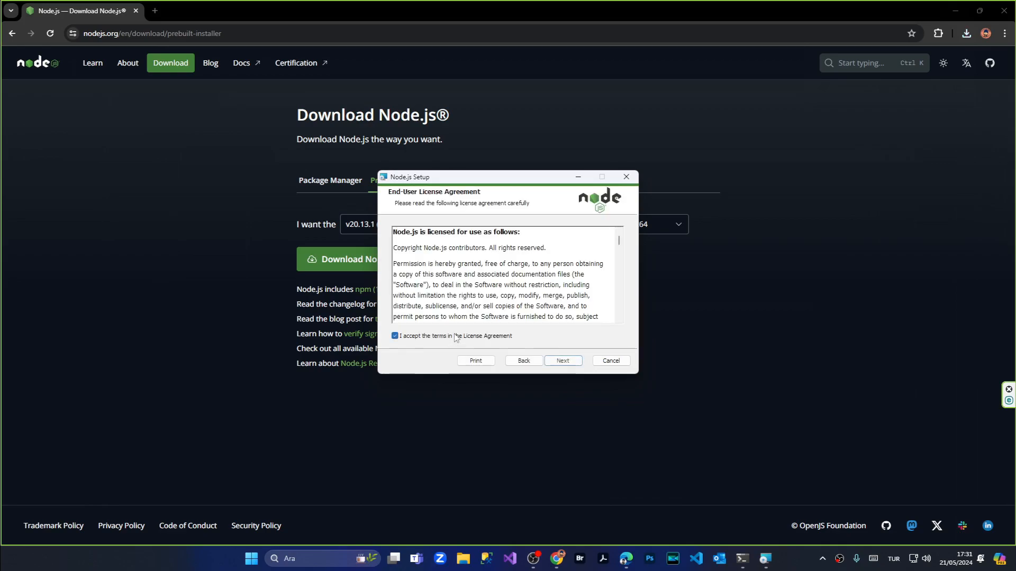
pyautogui.click(561, 361)
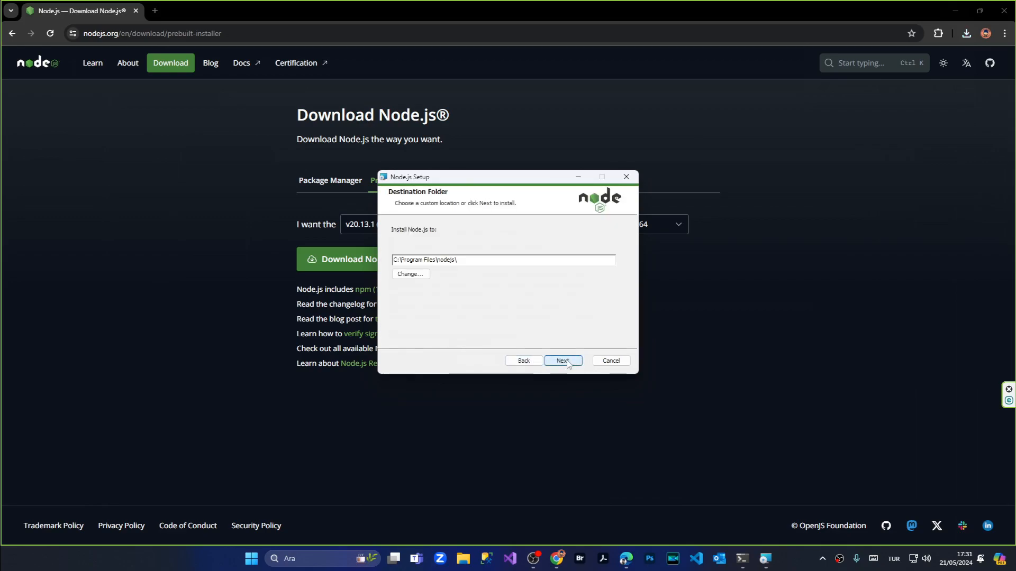
pyautogui.click(563, 361)
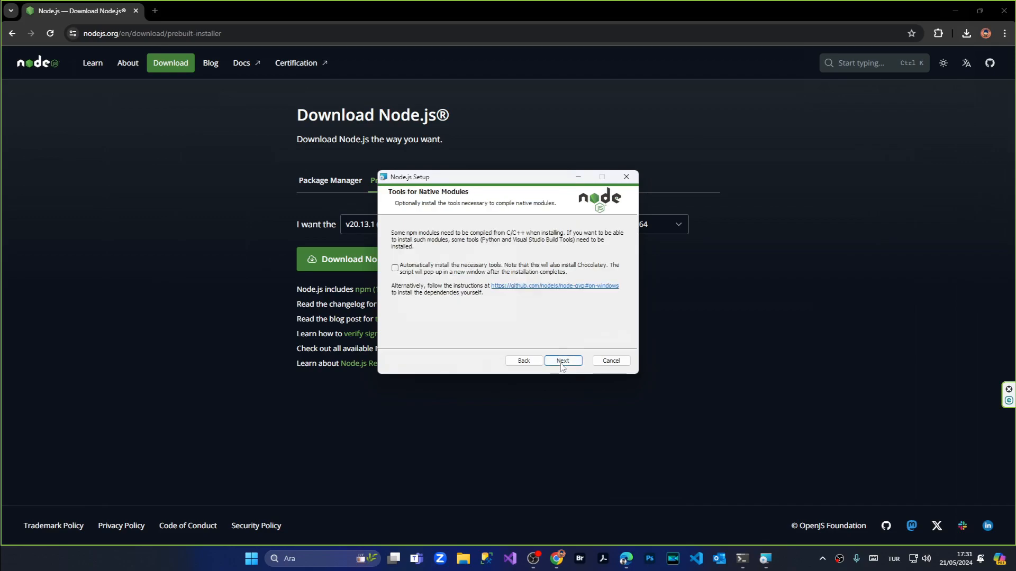
pyautogui.click(562, 361)
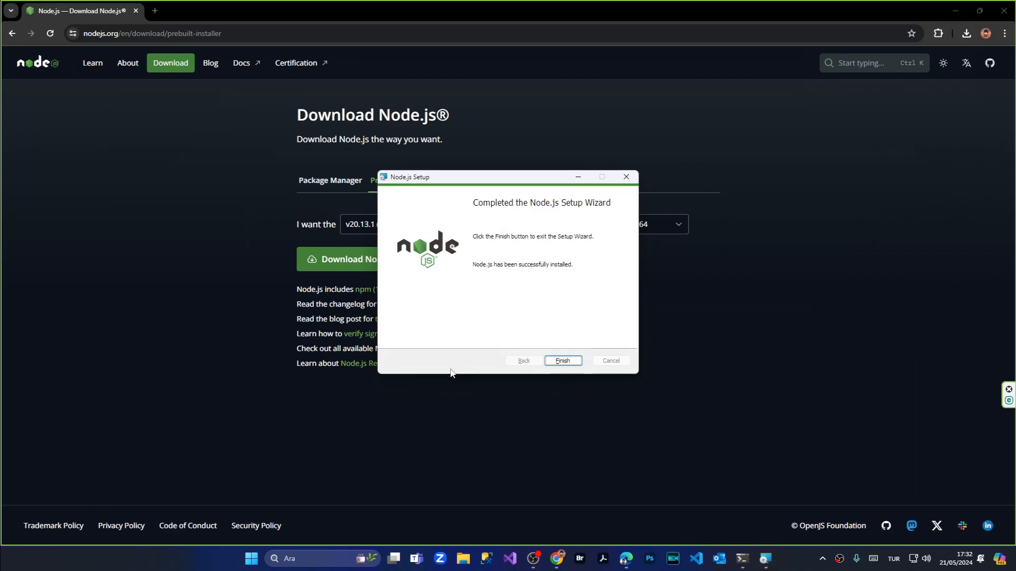
pyautogui.click(561, 361)
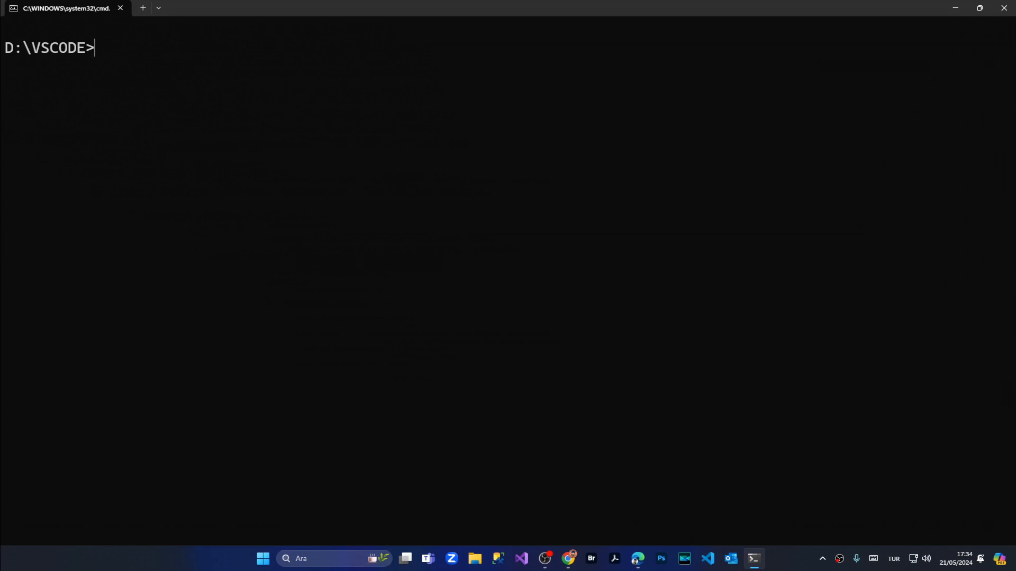
# Create the myfirstapp-yt folder with md.
pyautogui.write('m')
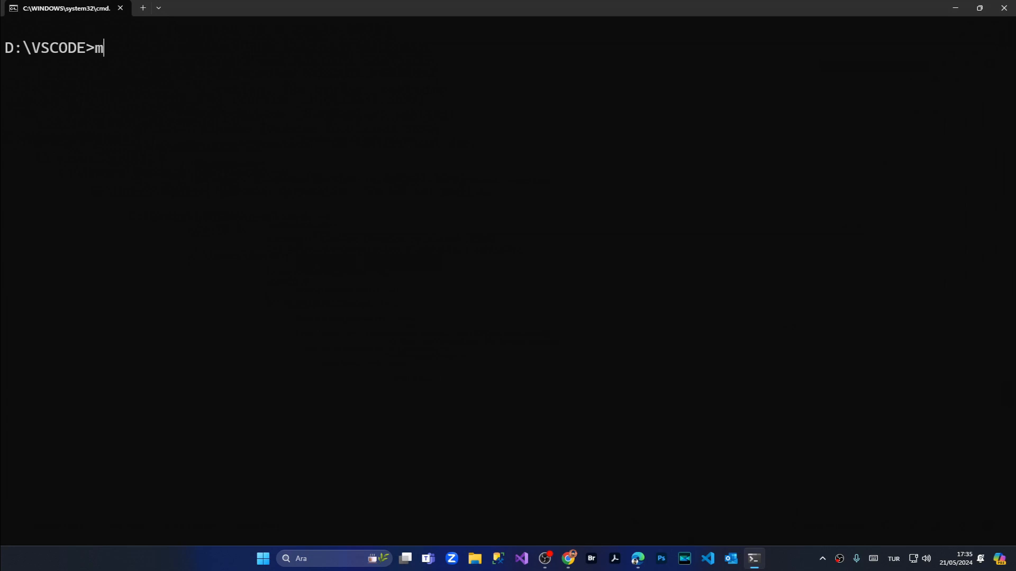
pyautogui.write('d myfi')
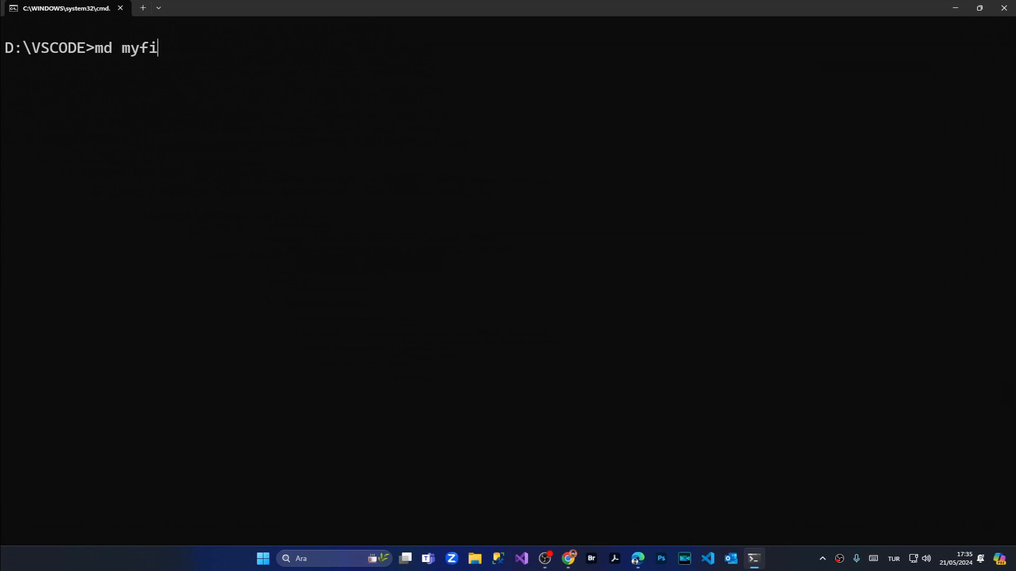
pyautogui.write('rstapp-')
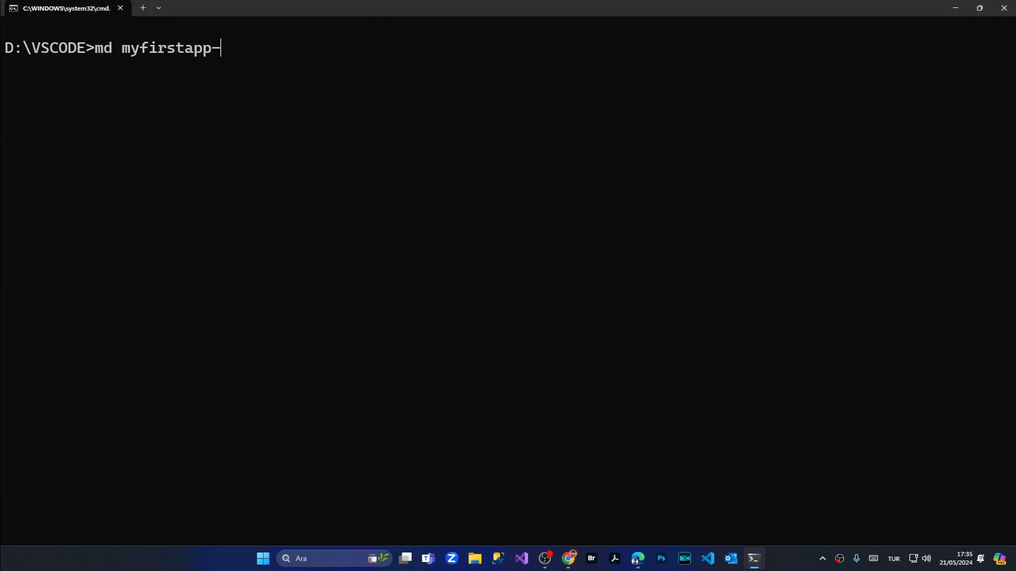
pyautogui.write('yt')
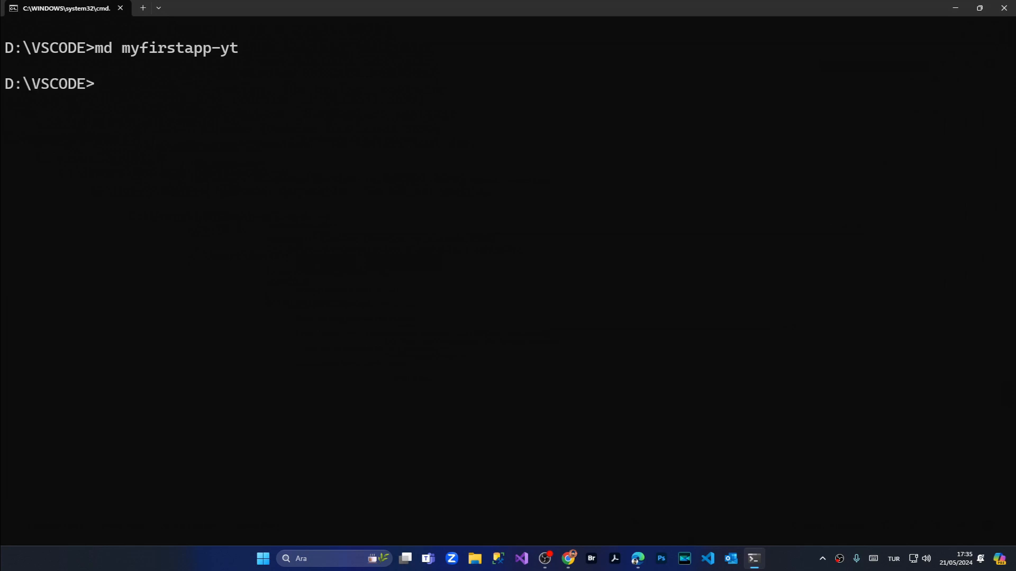
# Change the working directory into myfirstapp-yt with cd.
pyautogui.write('cd my')
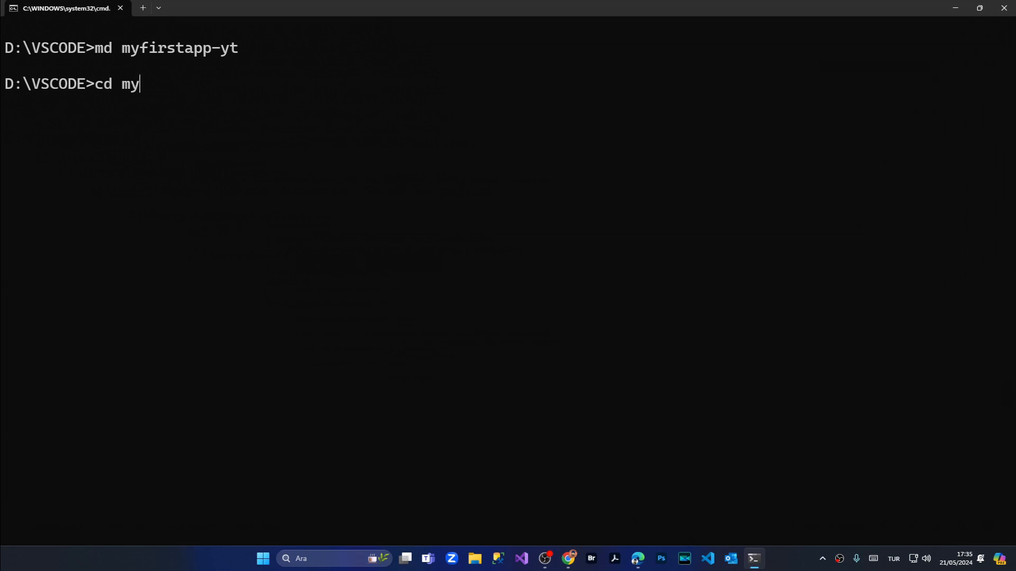
pyautogui.write('first')
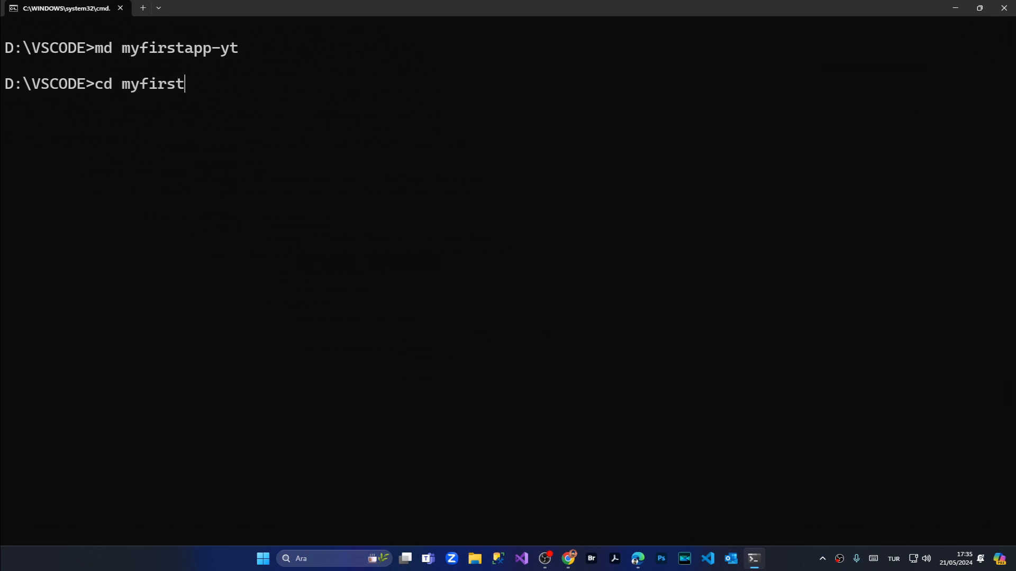
pyautogui.write('app-yt')
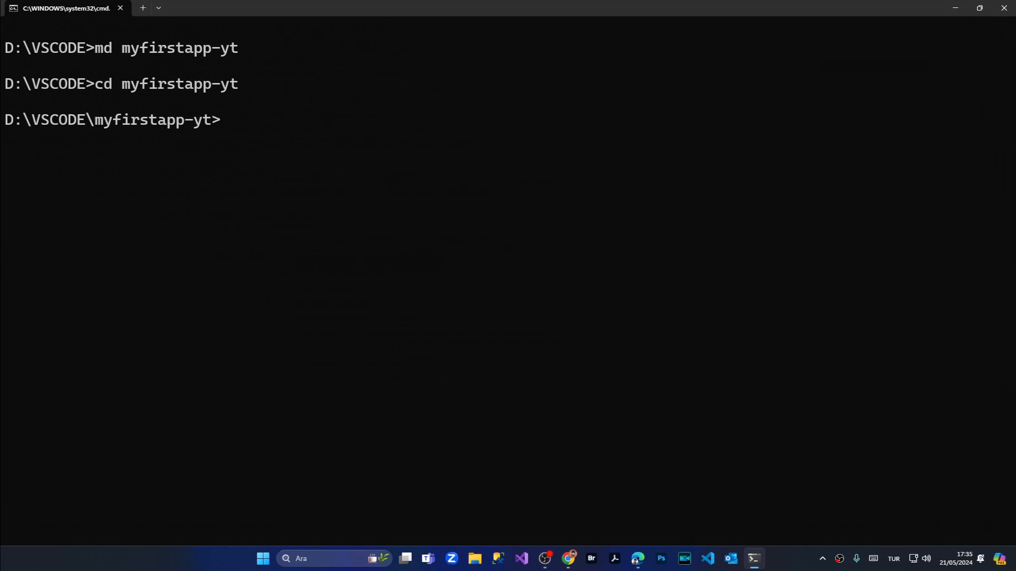
# Search Google for next js and open 'Next.js by Vercel - The React Framework'.
pyautogui.click(567, 559)
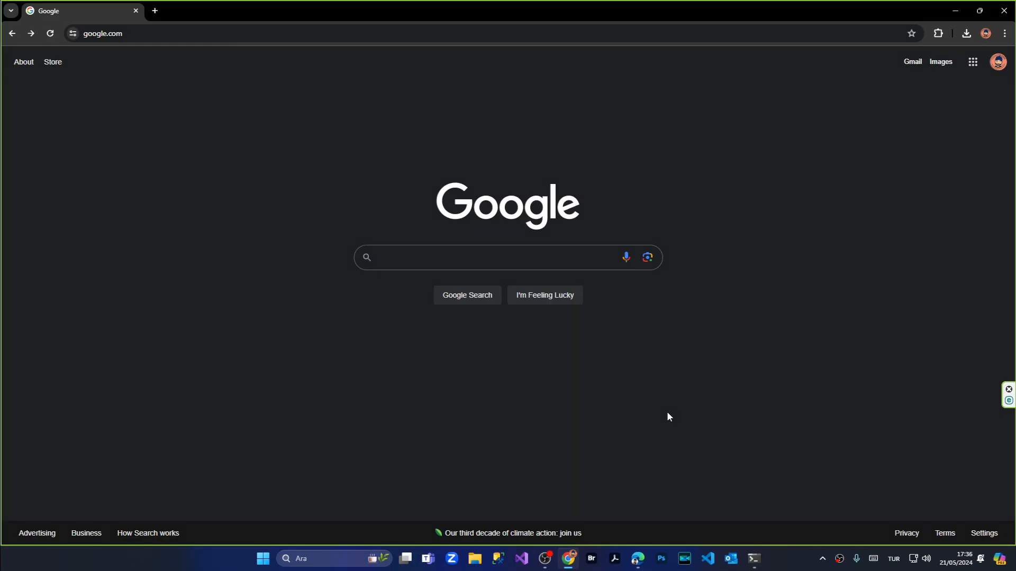
pyautogui.moveTo(642, 374)
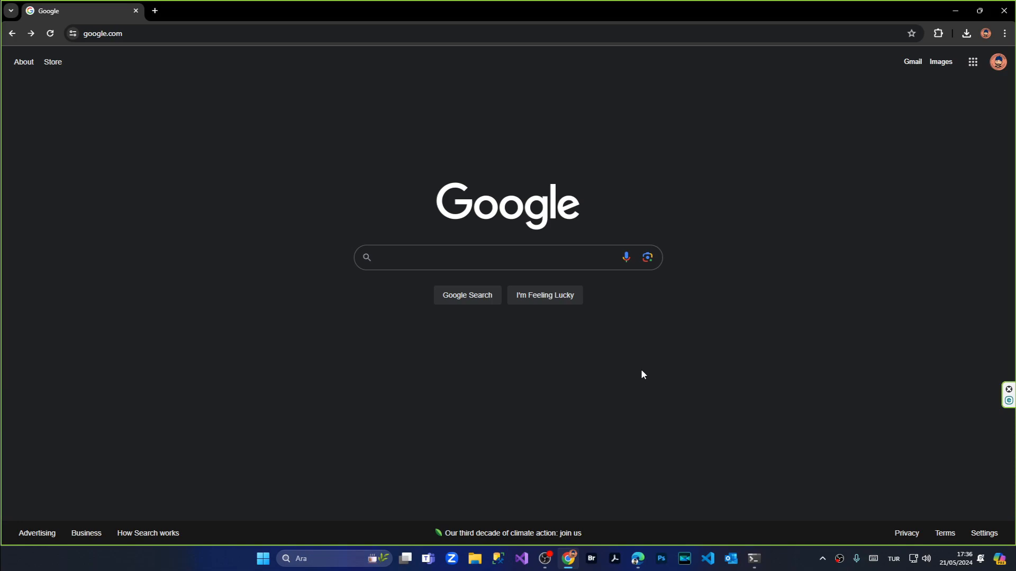
pyautogui.click(479, 257)
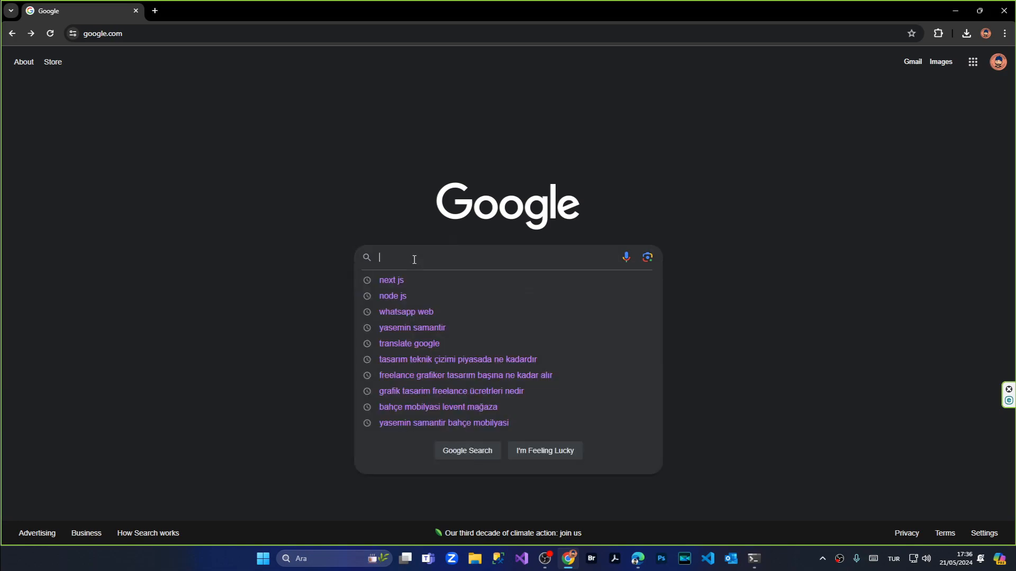
pyautogui.write('next')
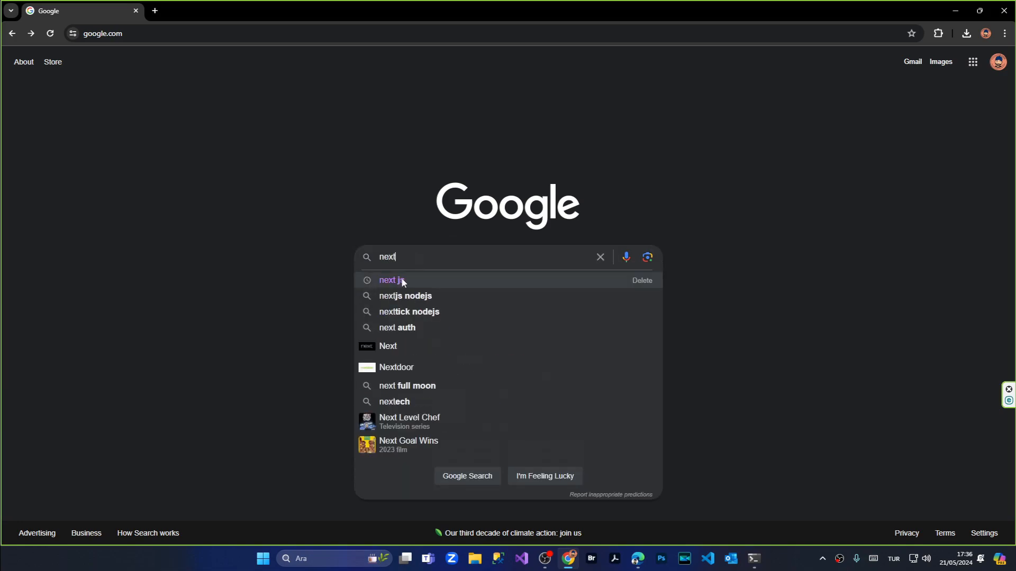
pyautogui.click(392, 280)
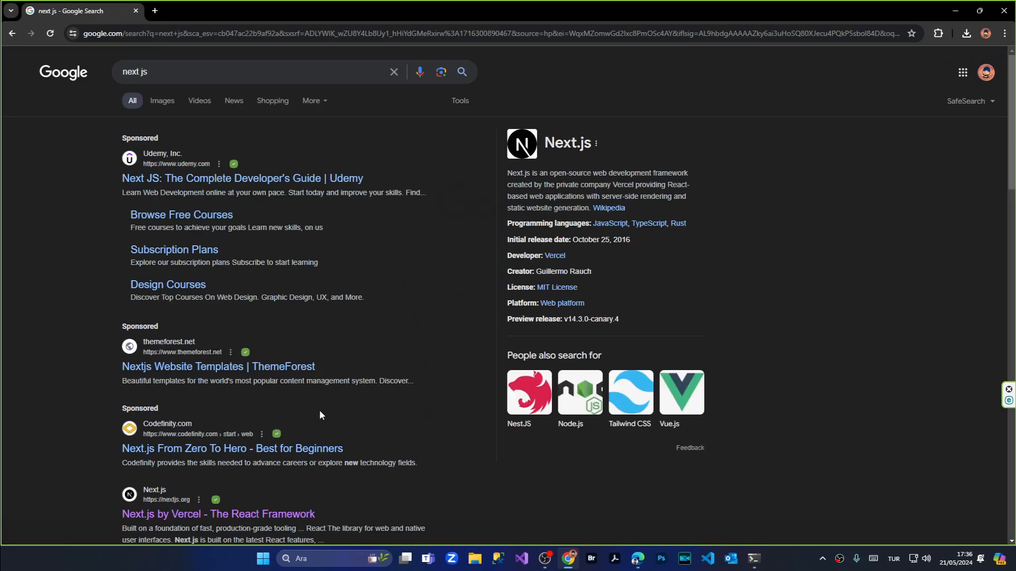
pyautogui.scroll(-3)
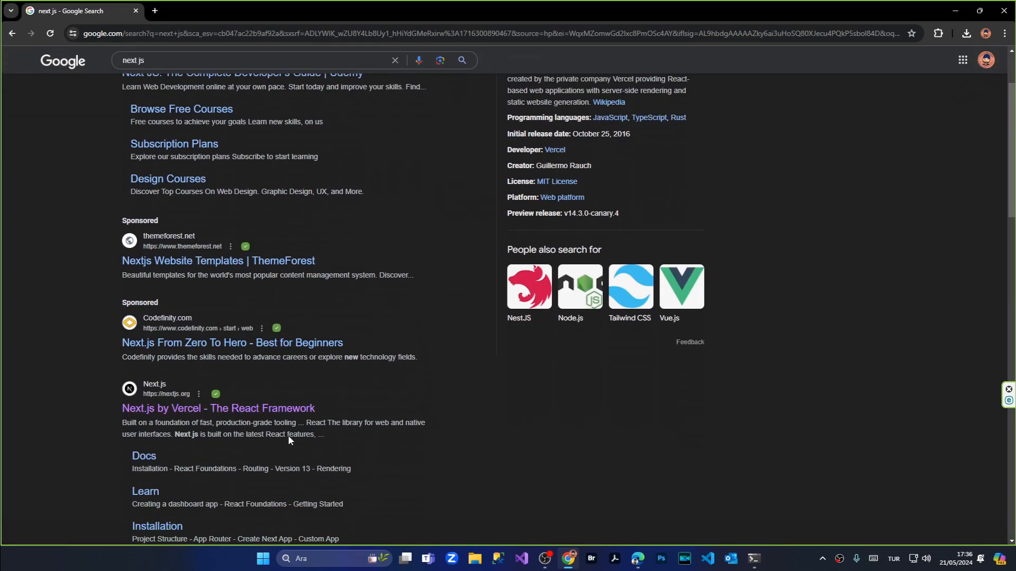
pyautogui.moveTo(196, 407)
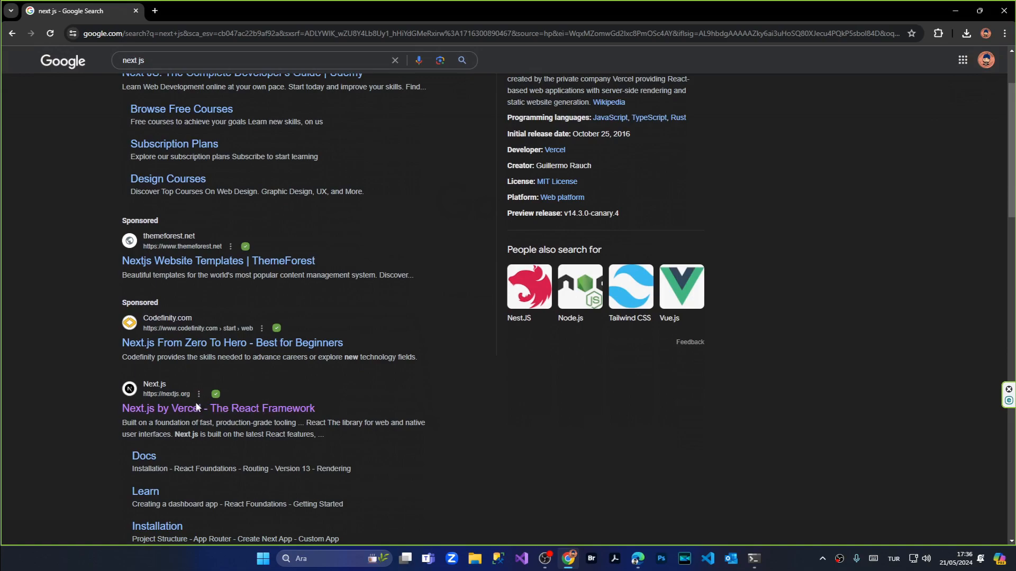
pyautogui.click(217, 407)
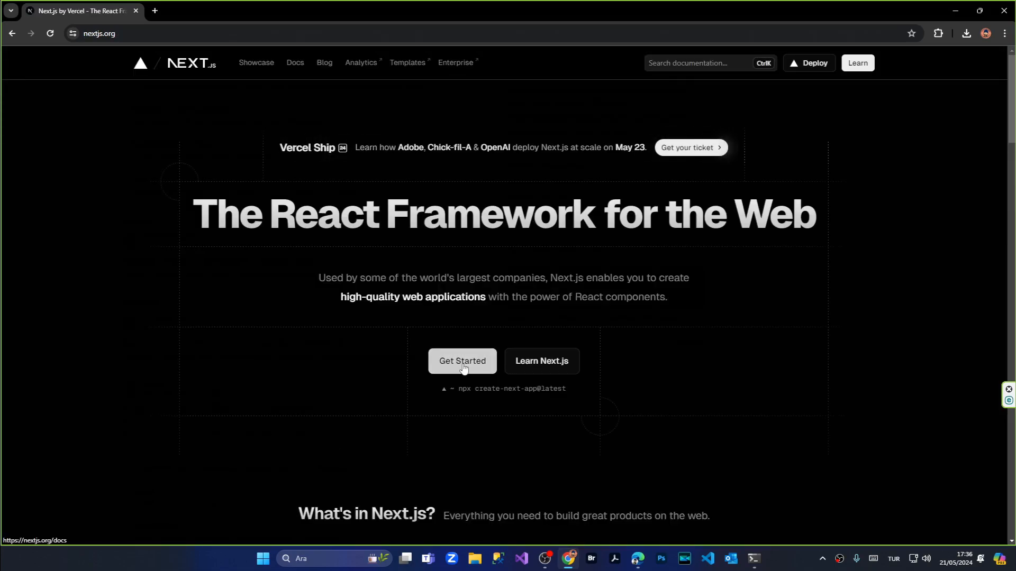
# Browse the Next.js Getting Started docs introduction, then return to Command Prompt.
pyautogui.click(462, 361)
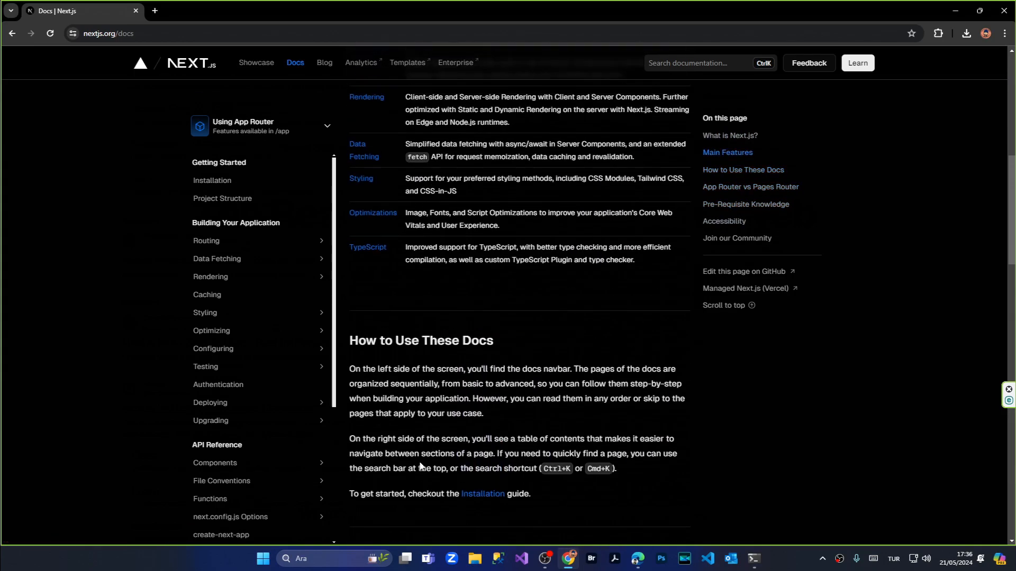
pyautogui.scroll(3)
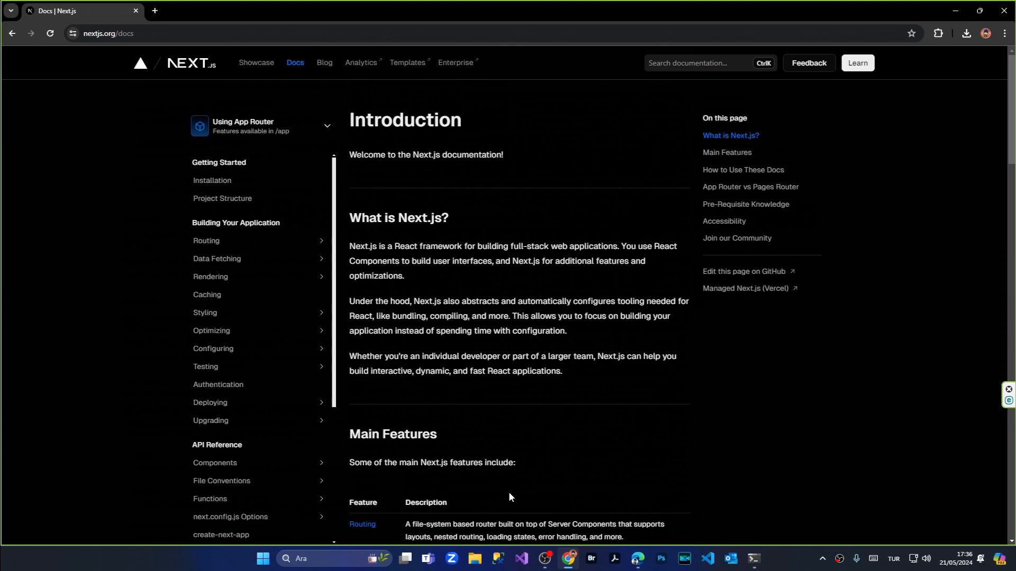
pyautogui.moveTo(277, 64)
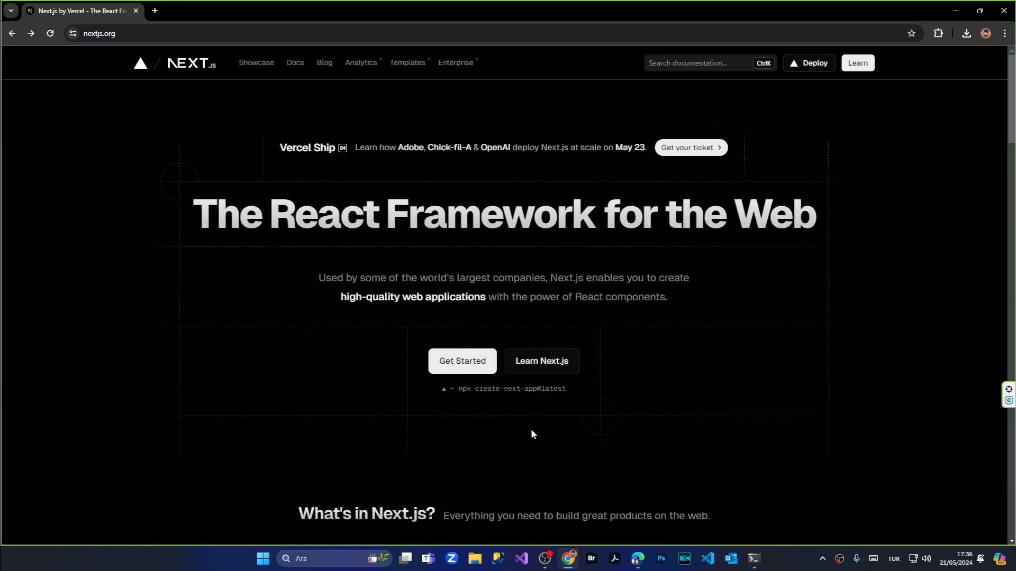
pyautogui.moveTo(536, 423)
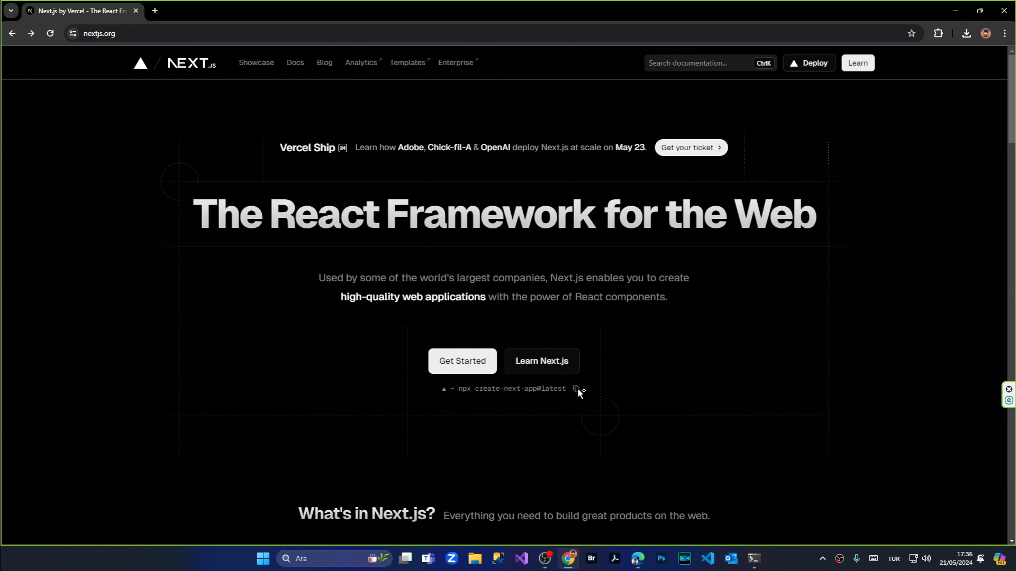
pyautogui.moveTo(753, 560)
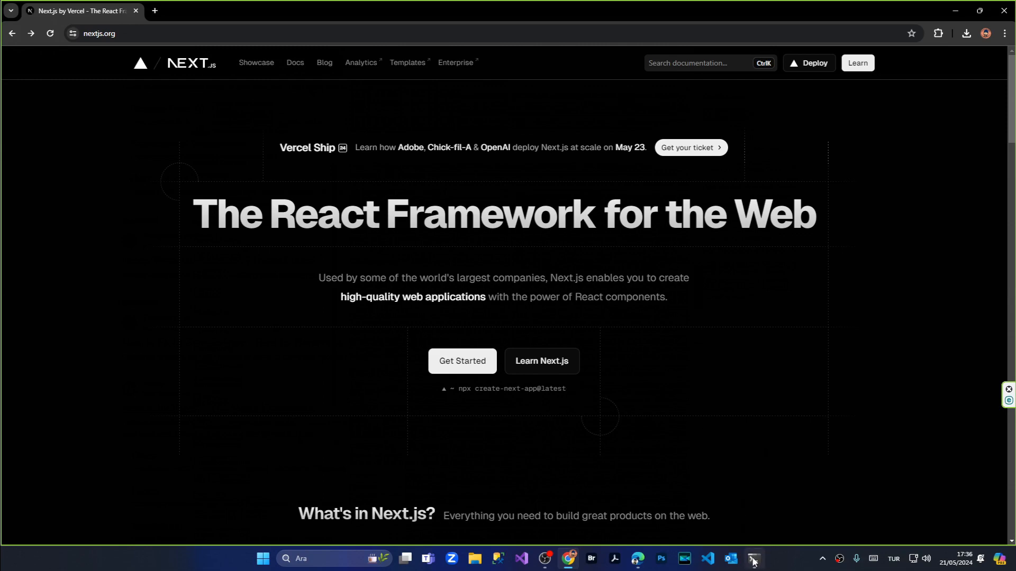
pyautogui.click(752, 559)
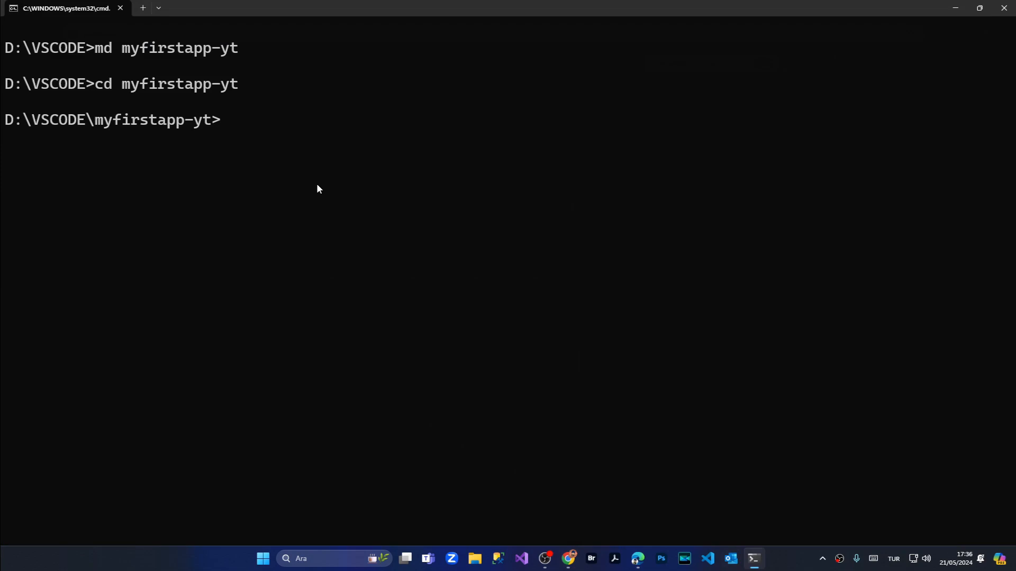
# Run npx create-next-app@latest as my-app with TypeScript, Tailwind, src/, App Router, no alias.
pyautogui.write('px create-next-app@latest')
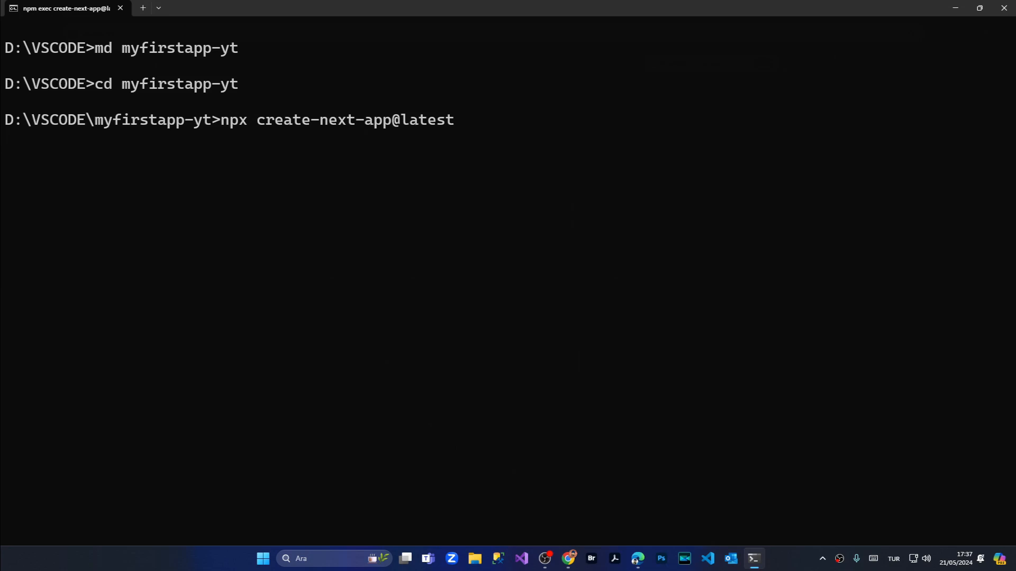
pyautogui.press('enter')
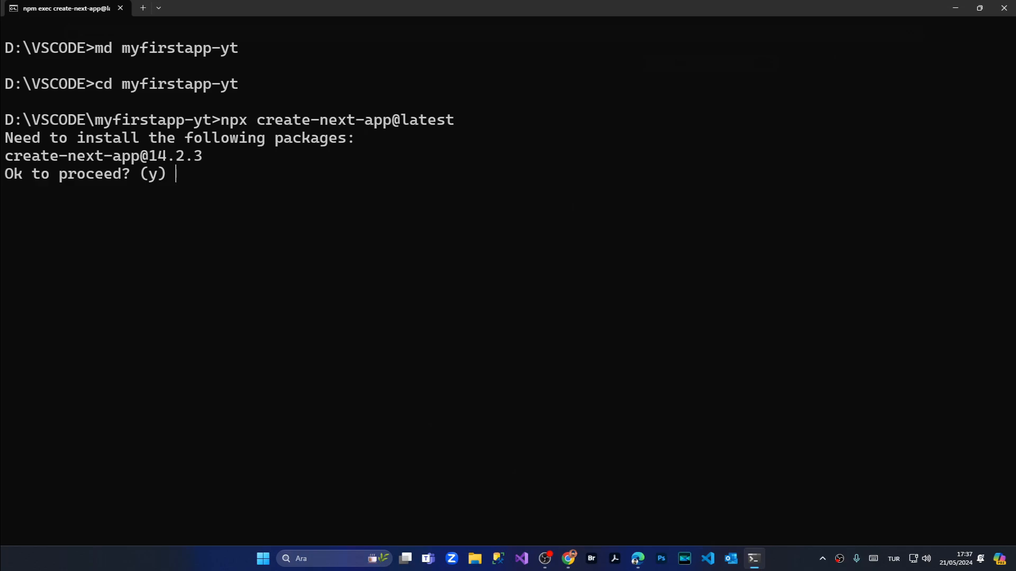
pyautogui.write('y')
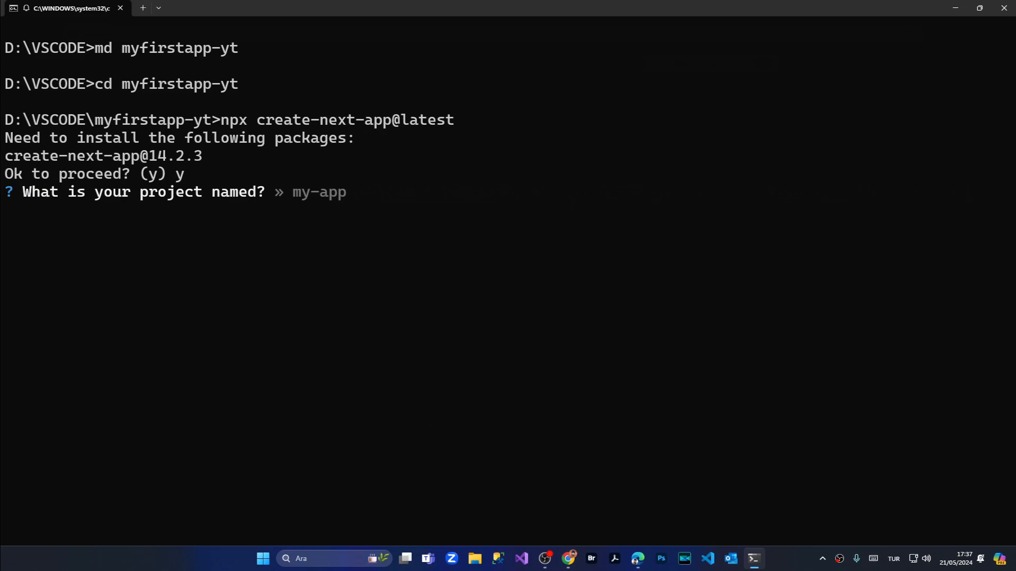
pyautogui.press('enter')
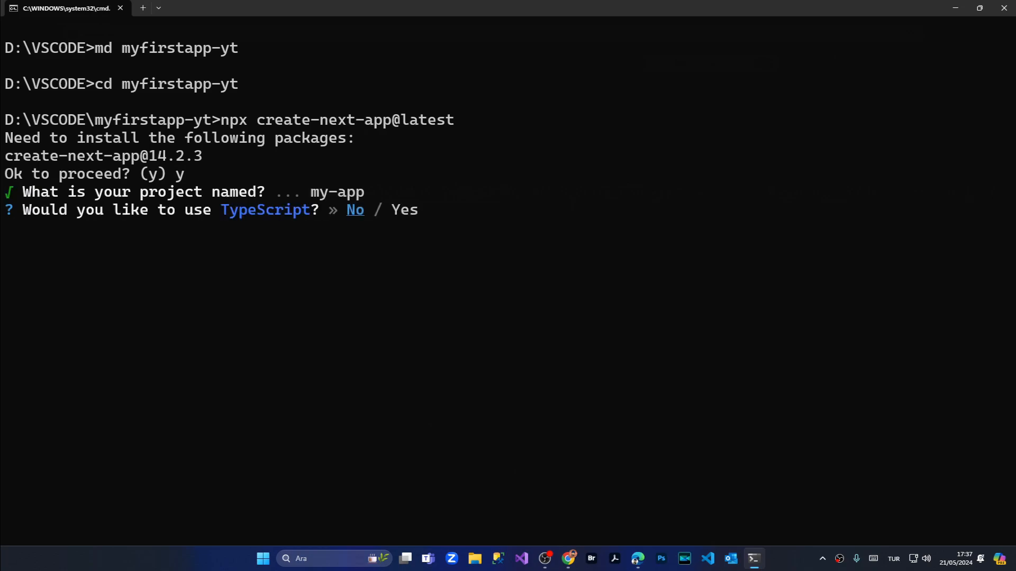
pyautogui.press('Right')
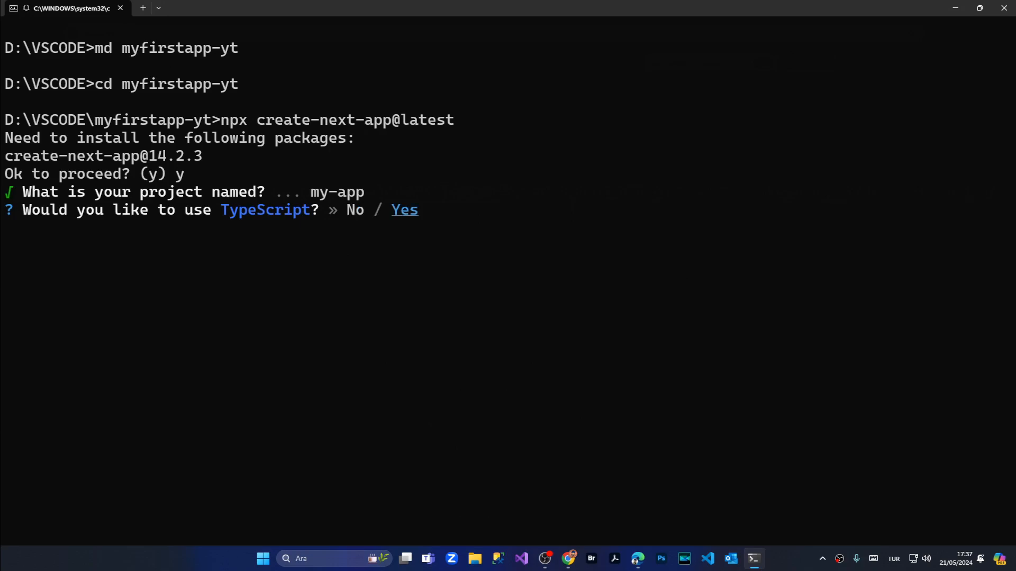
pyautogui.press('enter')
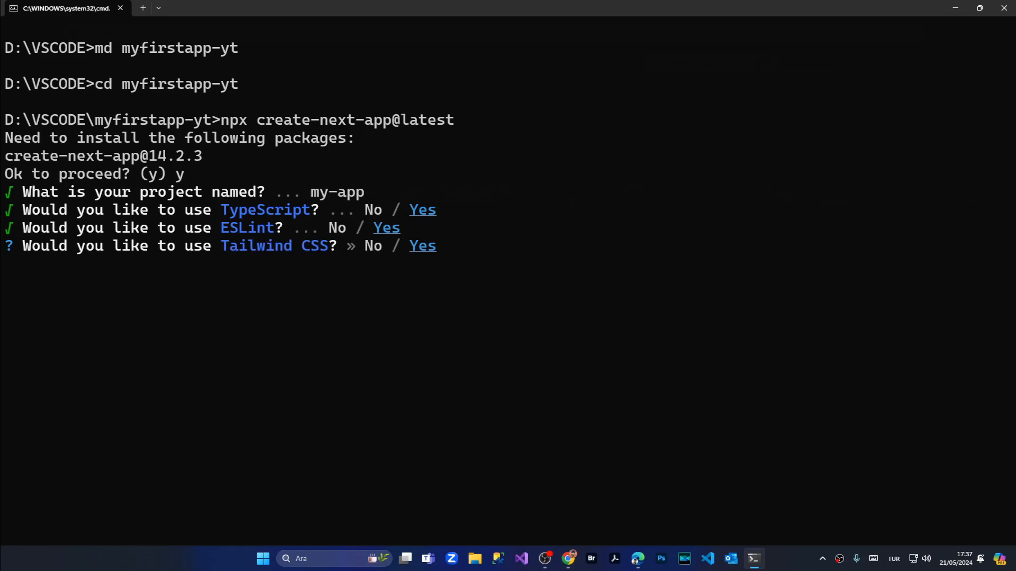
pyautogui.press('enter')
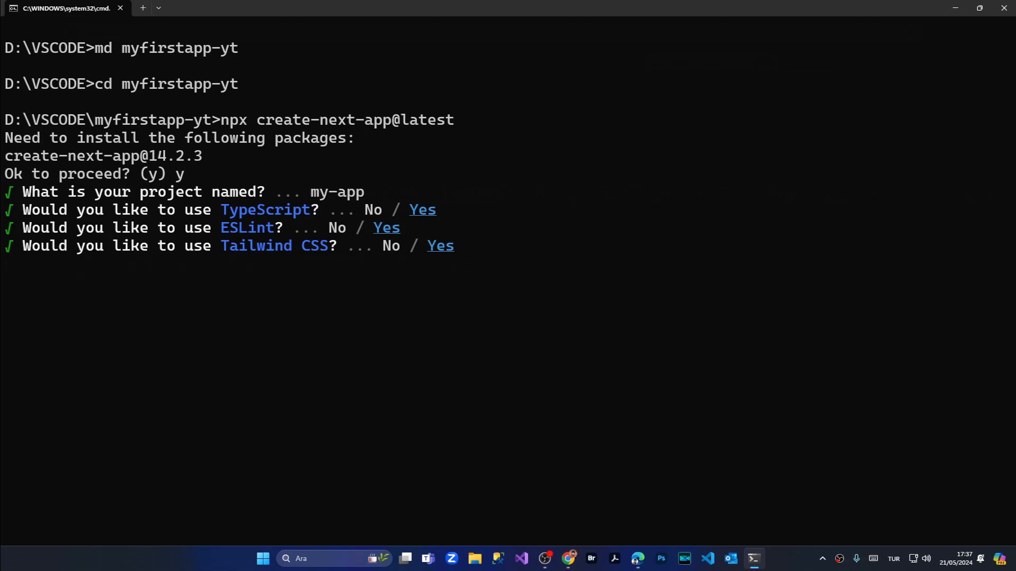
pyautogui.press('Enter')
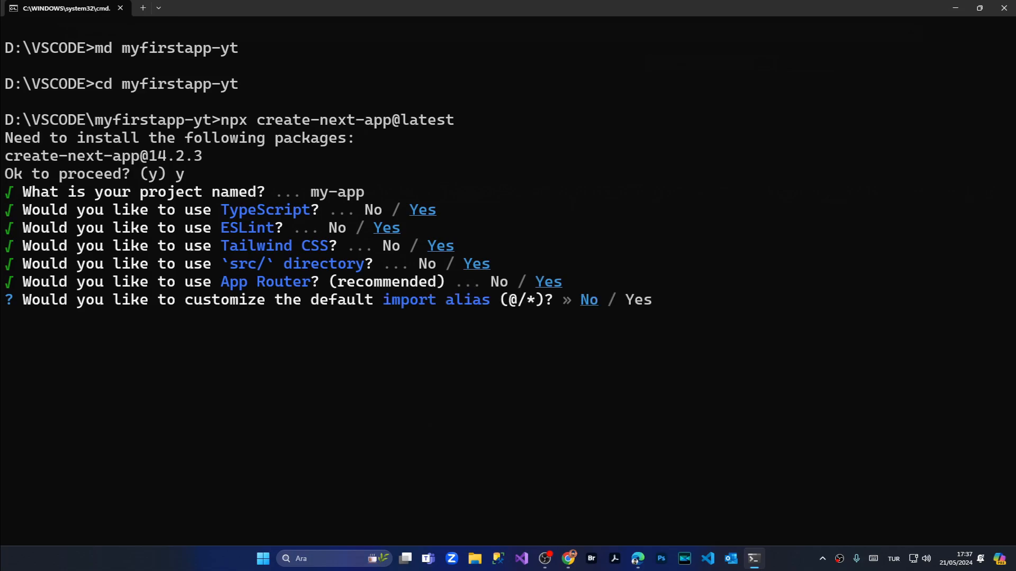
pyautogui.press('enter')
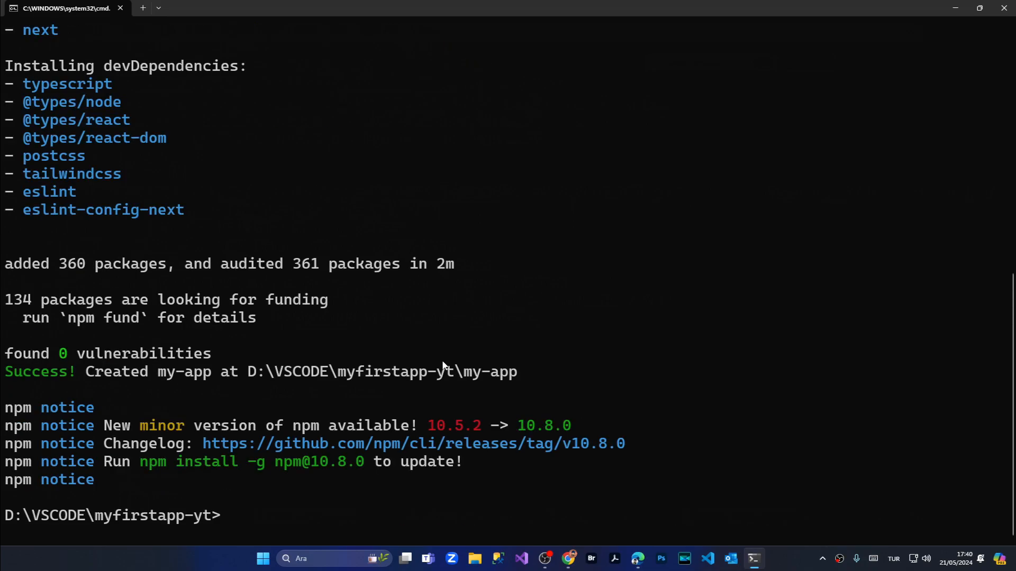
# Change into the my-app folder and launch VS Code there with 'code .'.
pyautogui.scroll(3)
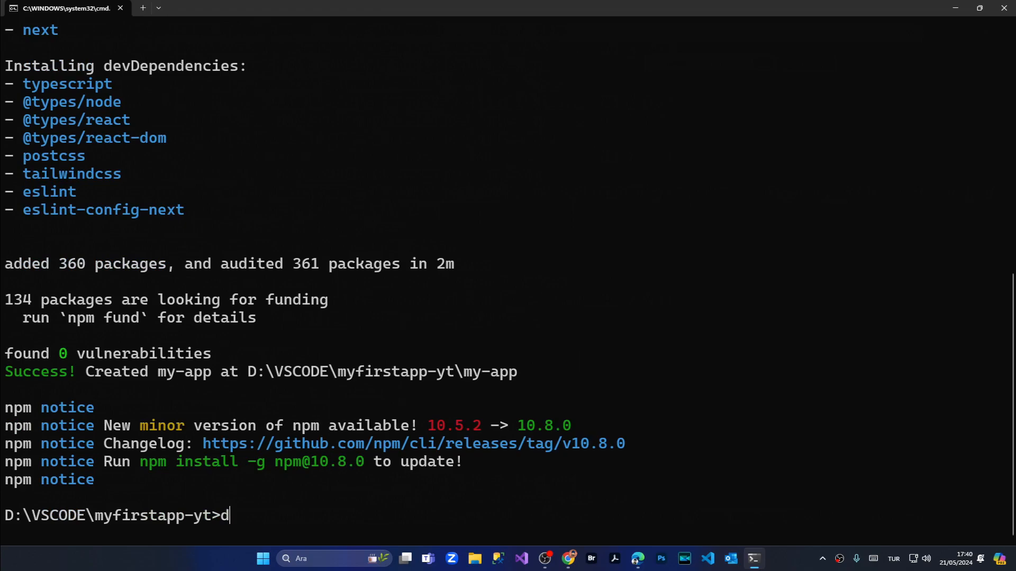
pyautogui.write('cd my')
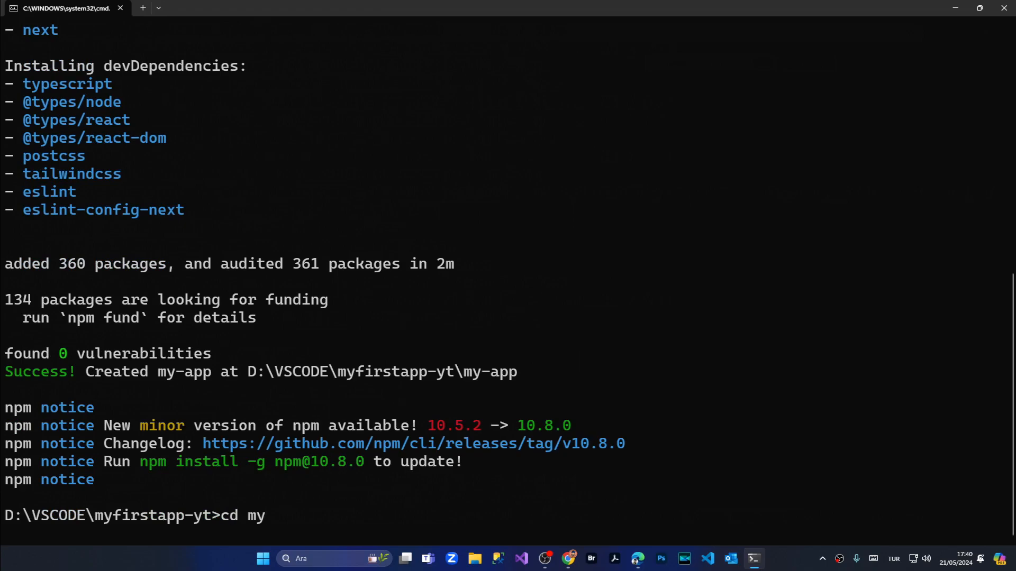
pyautogui.write('-app')
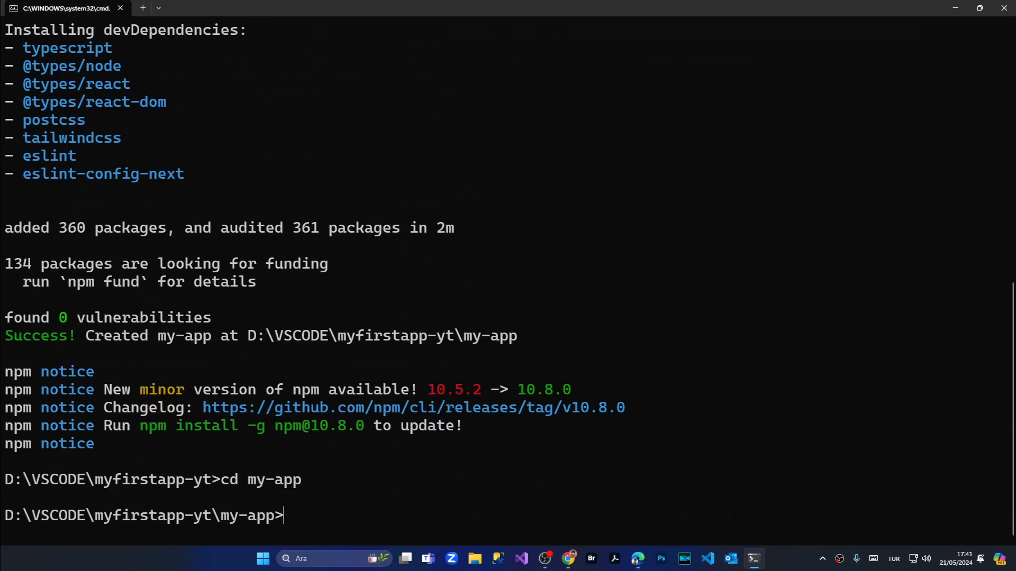
pyautogui.write('code')
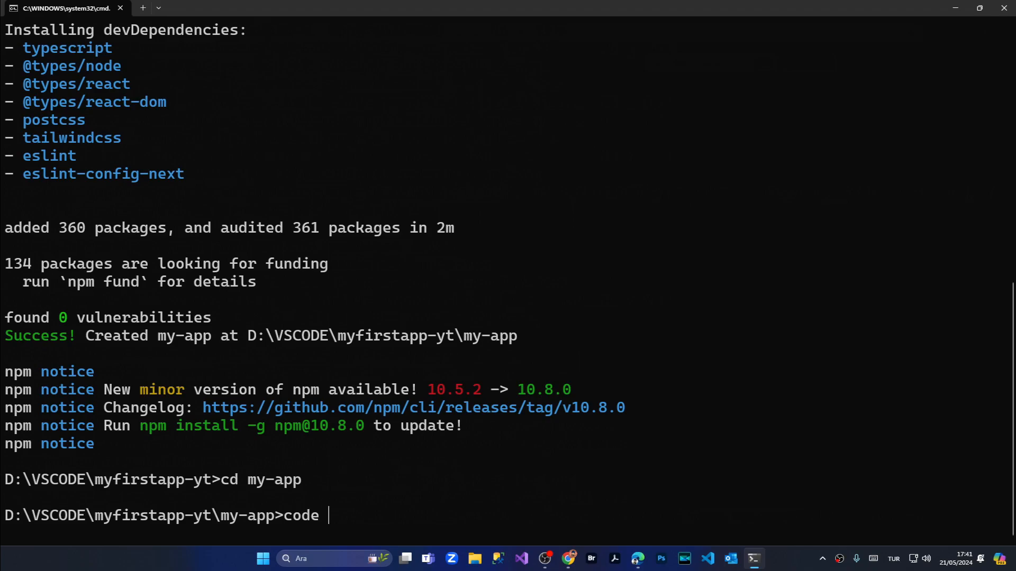
pyautogui.write('.')
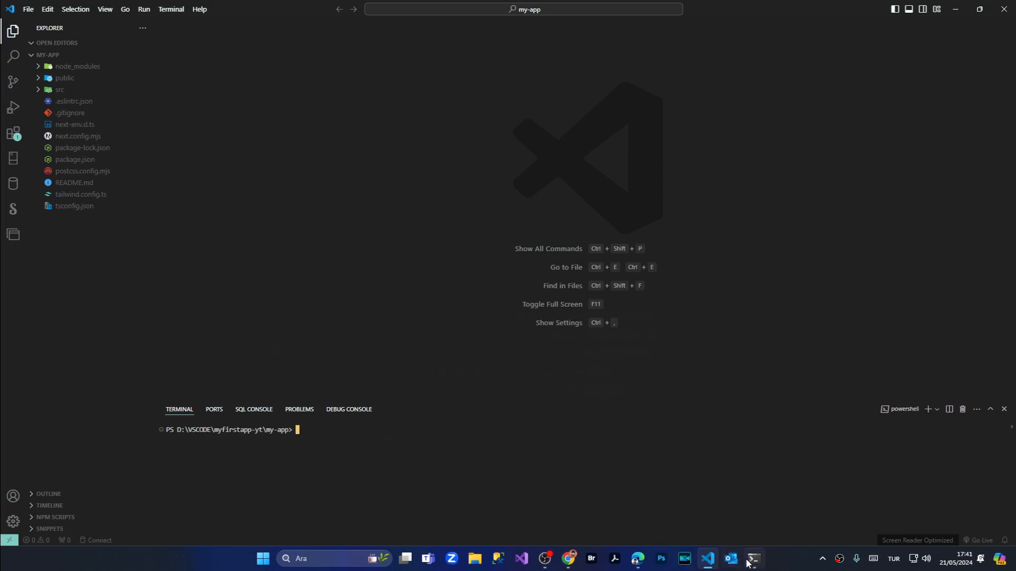
# Run an npm command in the VS Code integrated terminal.
pyautogui.click(751, 558)
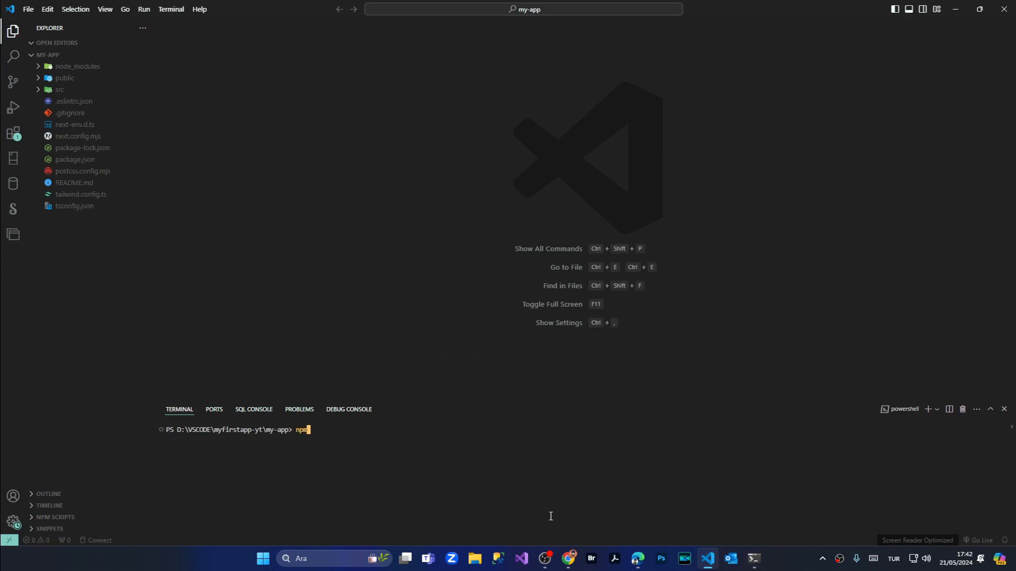
pyautogui.press('Enter')
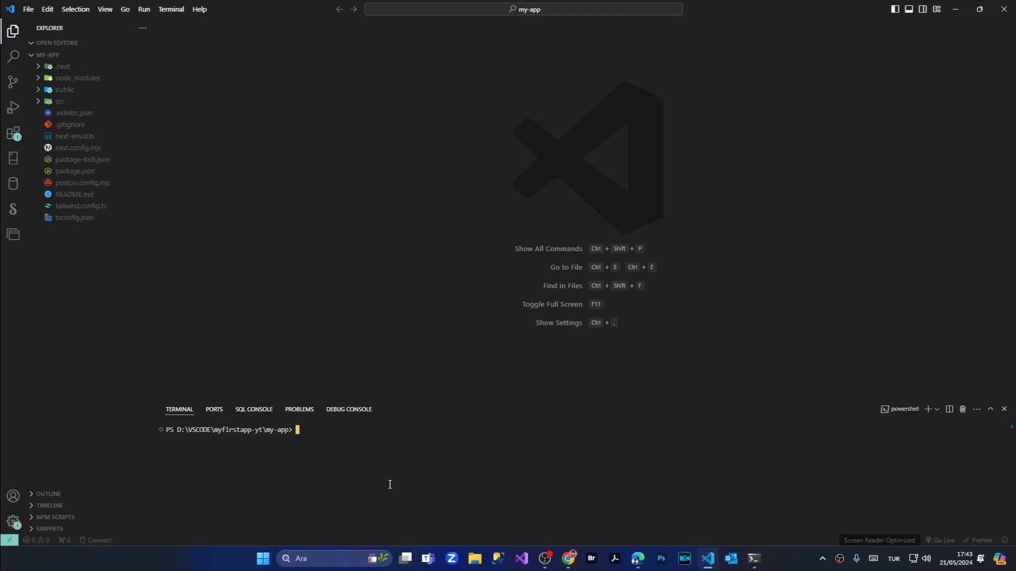
# Run 'npm run dev' in the VS Code terminal to serve the app at localhost:3000.
pyautogui.write('npm r')
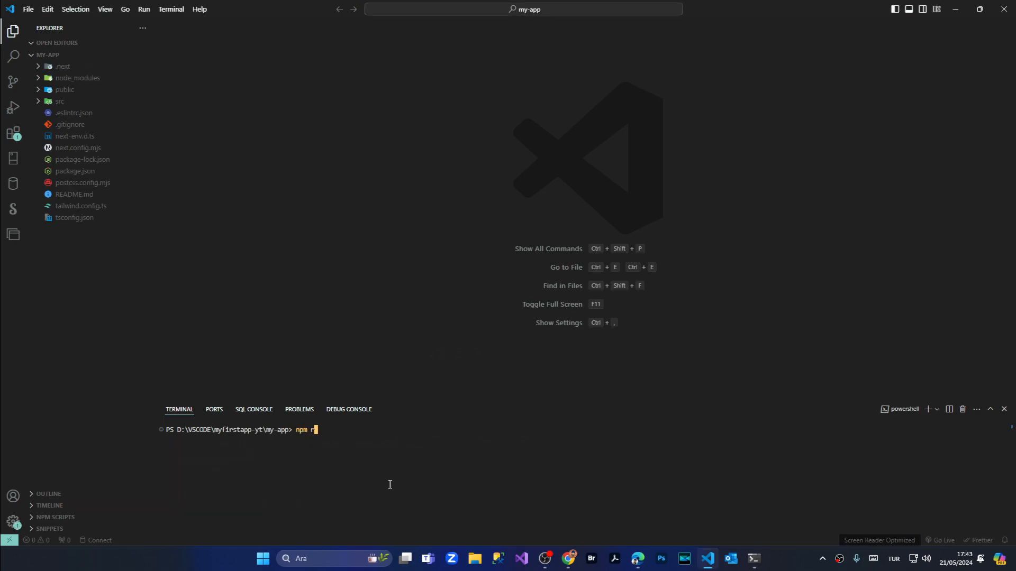
pyautogui.write('un dev')
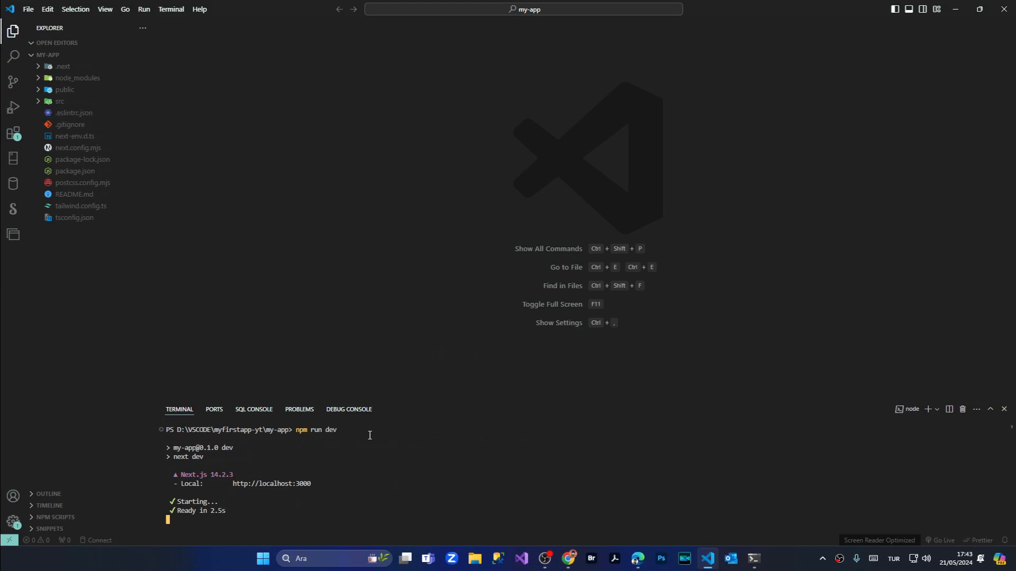
pyautogui.moveTo(353, 433)
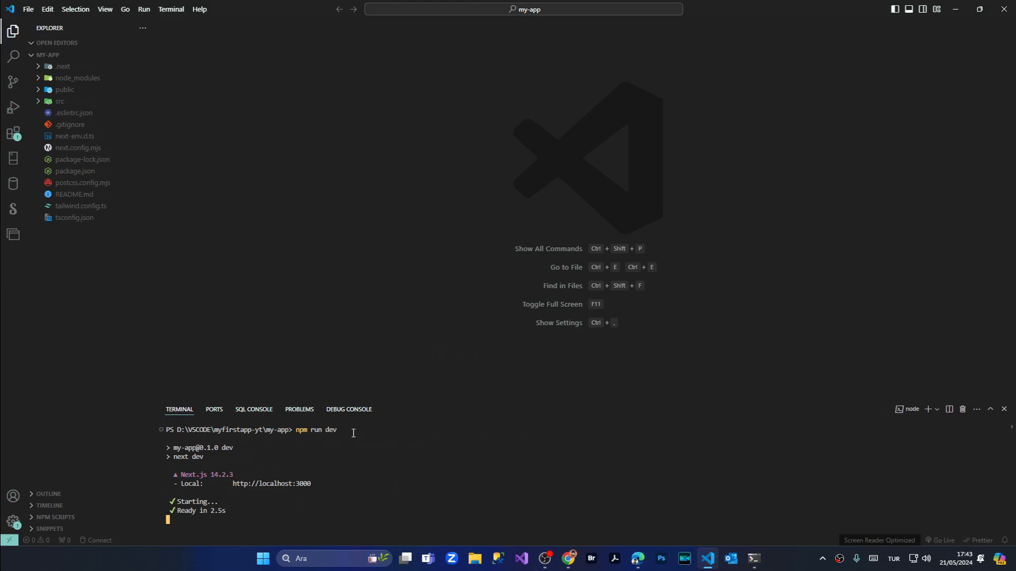
pyautogui.moveTo(271, 483)
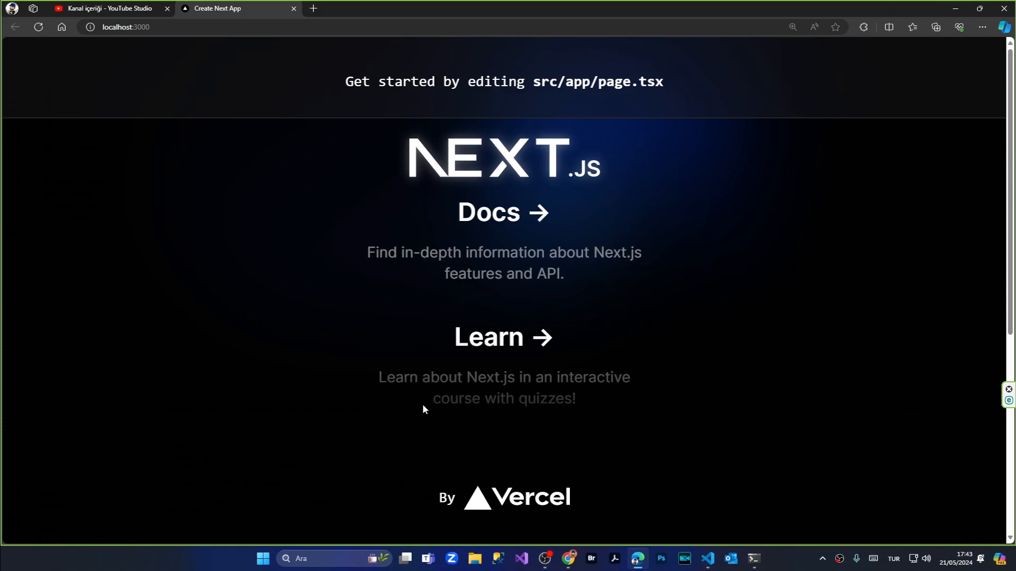
pyautogui.moveTo(687, 354)
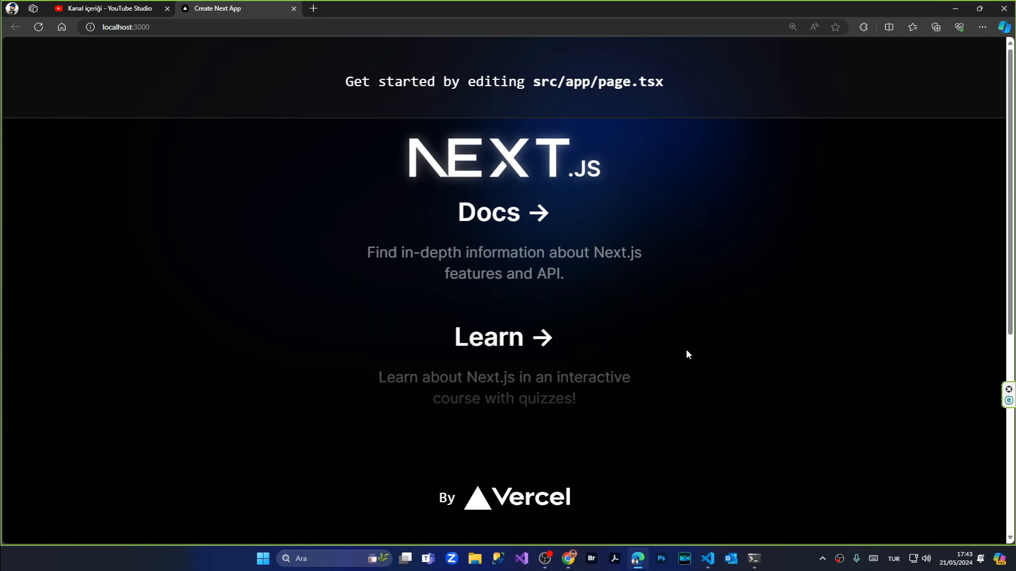